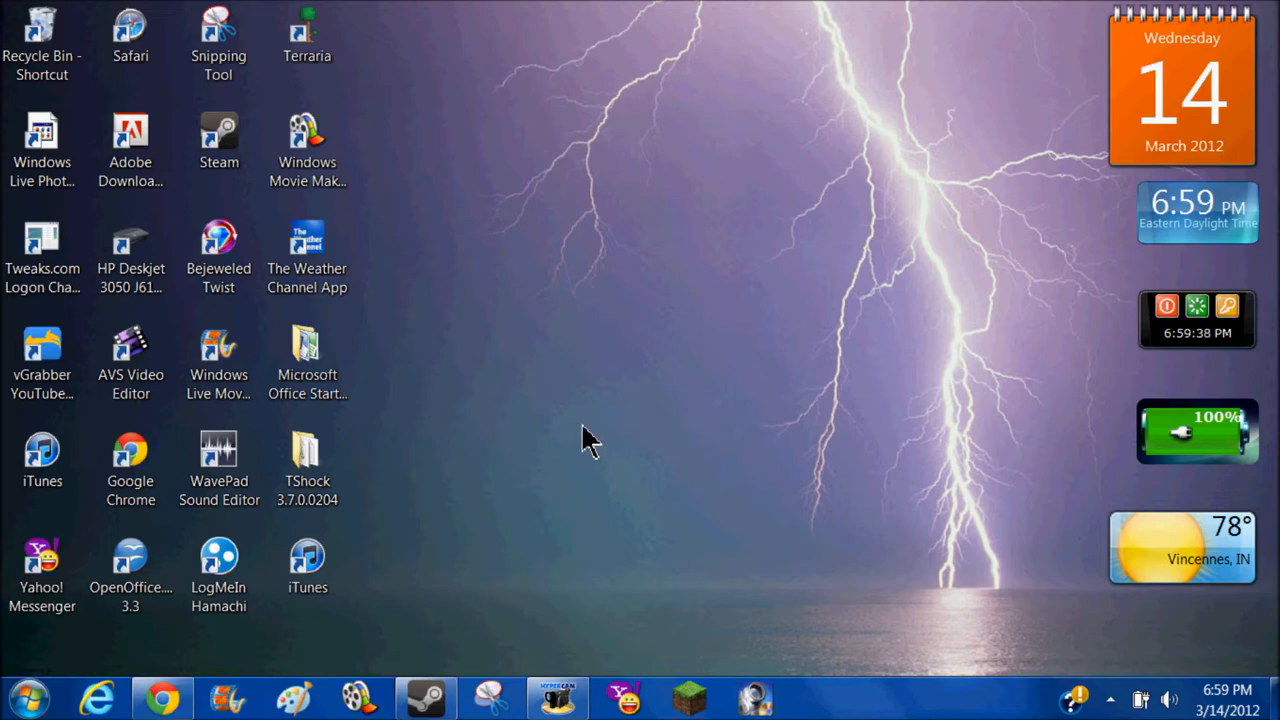
mouse_move(560, 540)
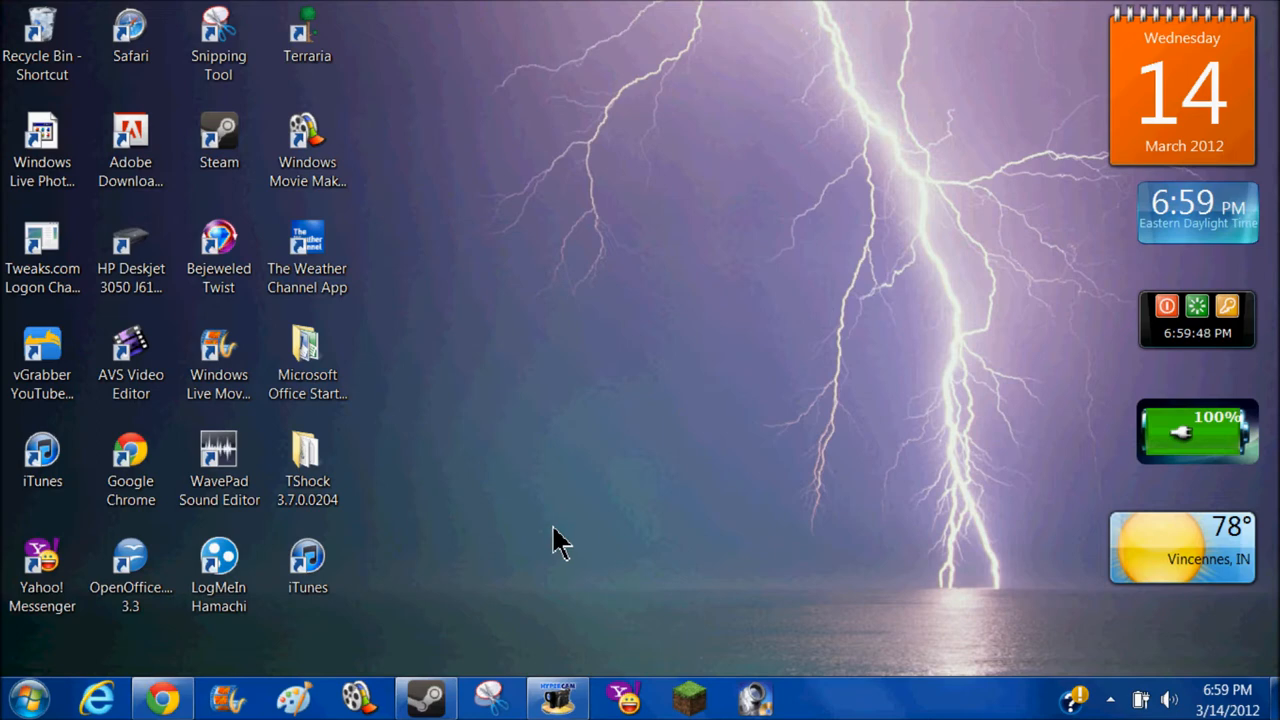
mouse_move(370, 120)
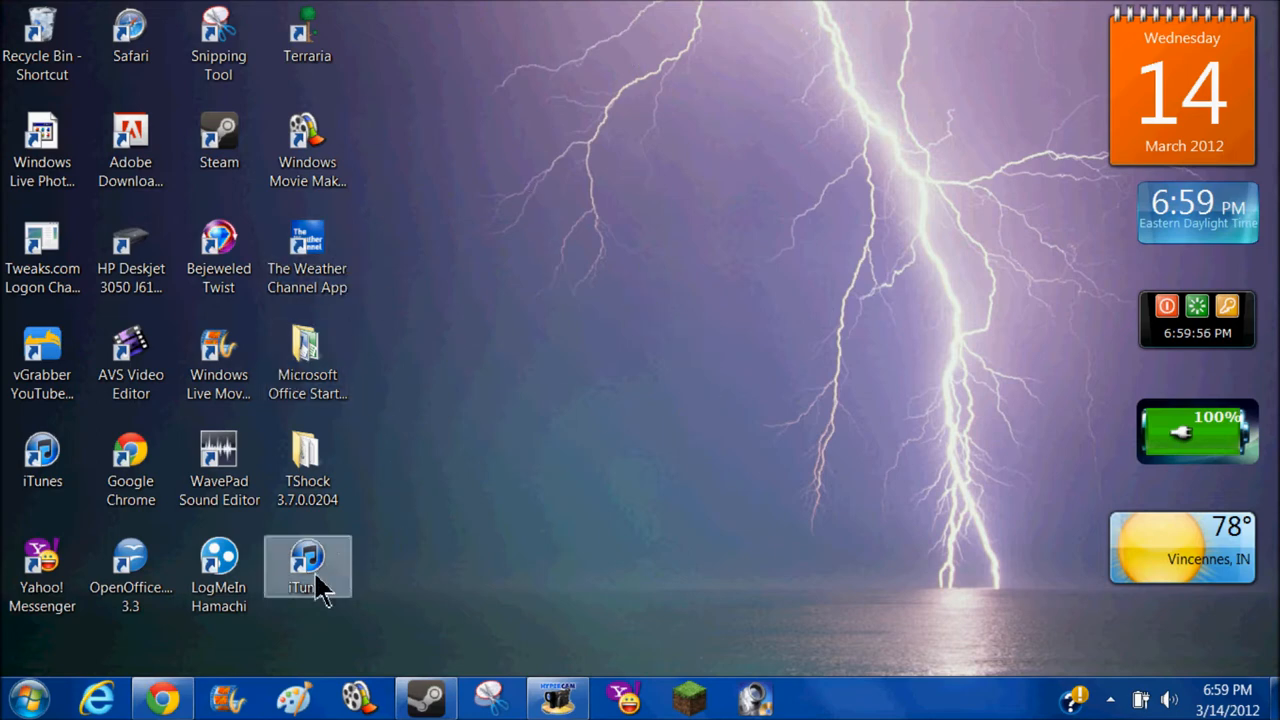
mouse_move(345, 545)
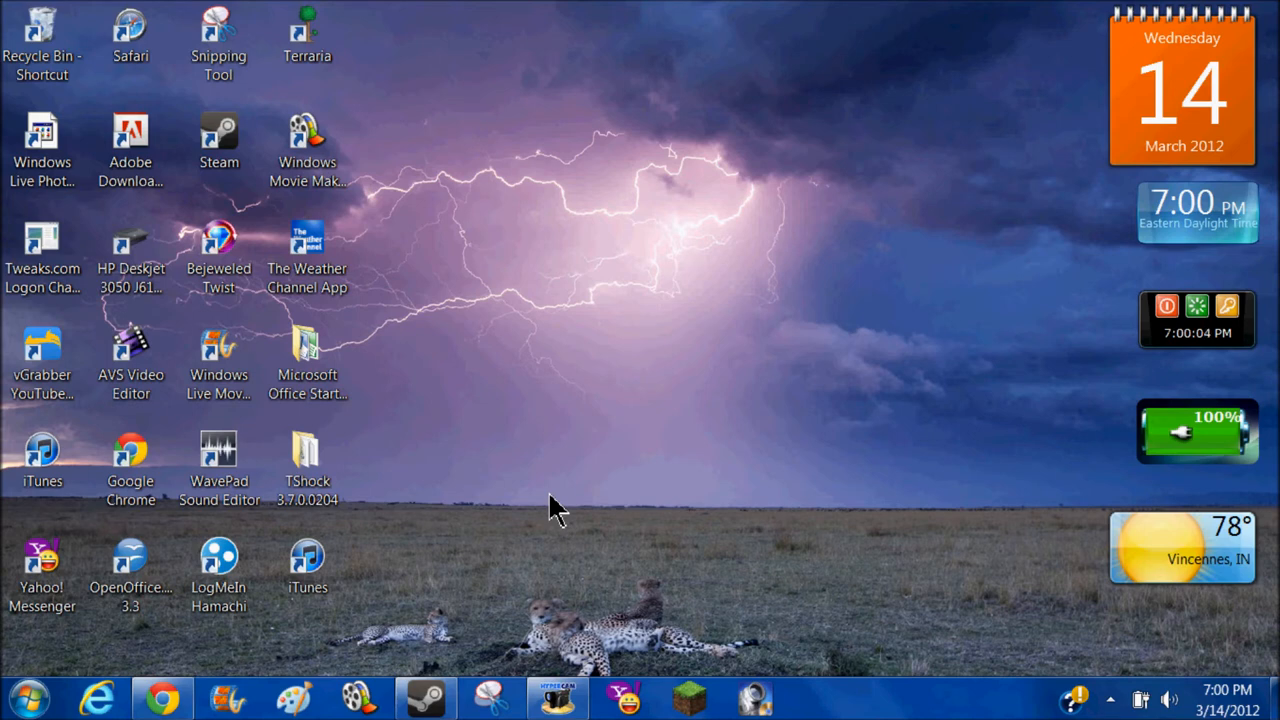
mouse_move(333, 629)
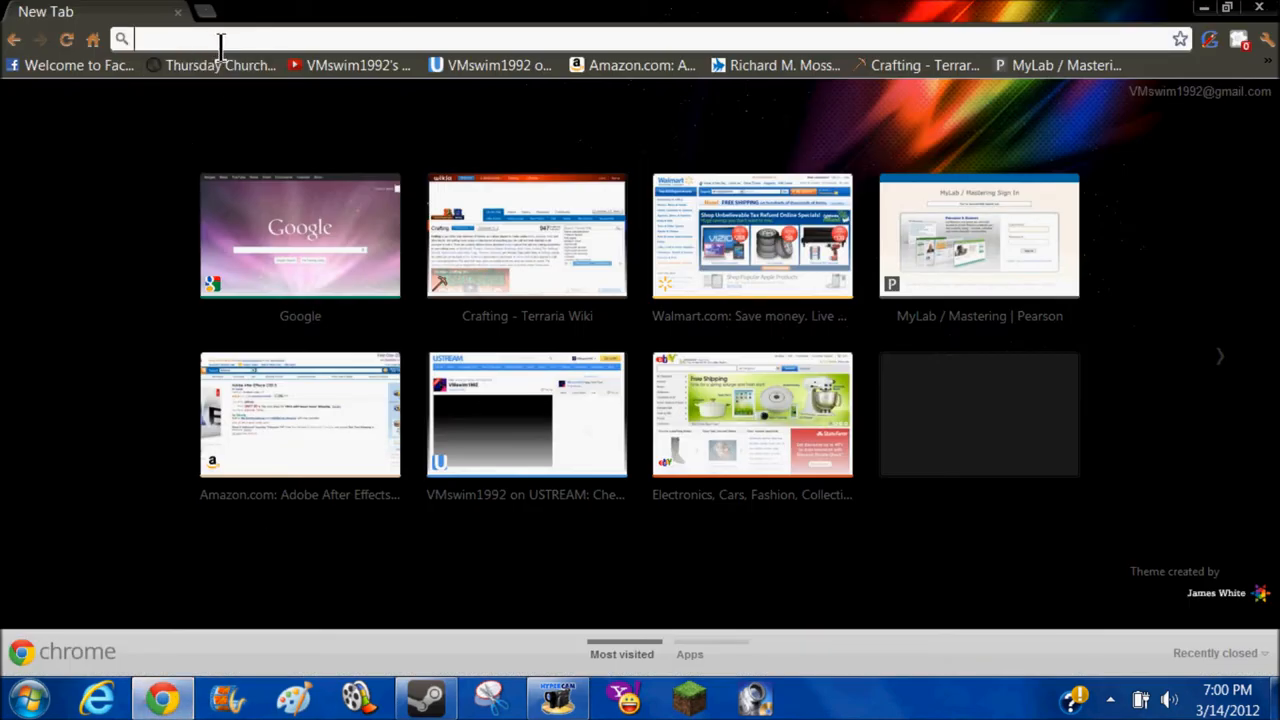
type("www.apple.com")
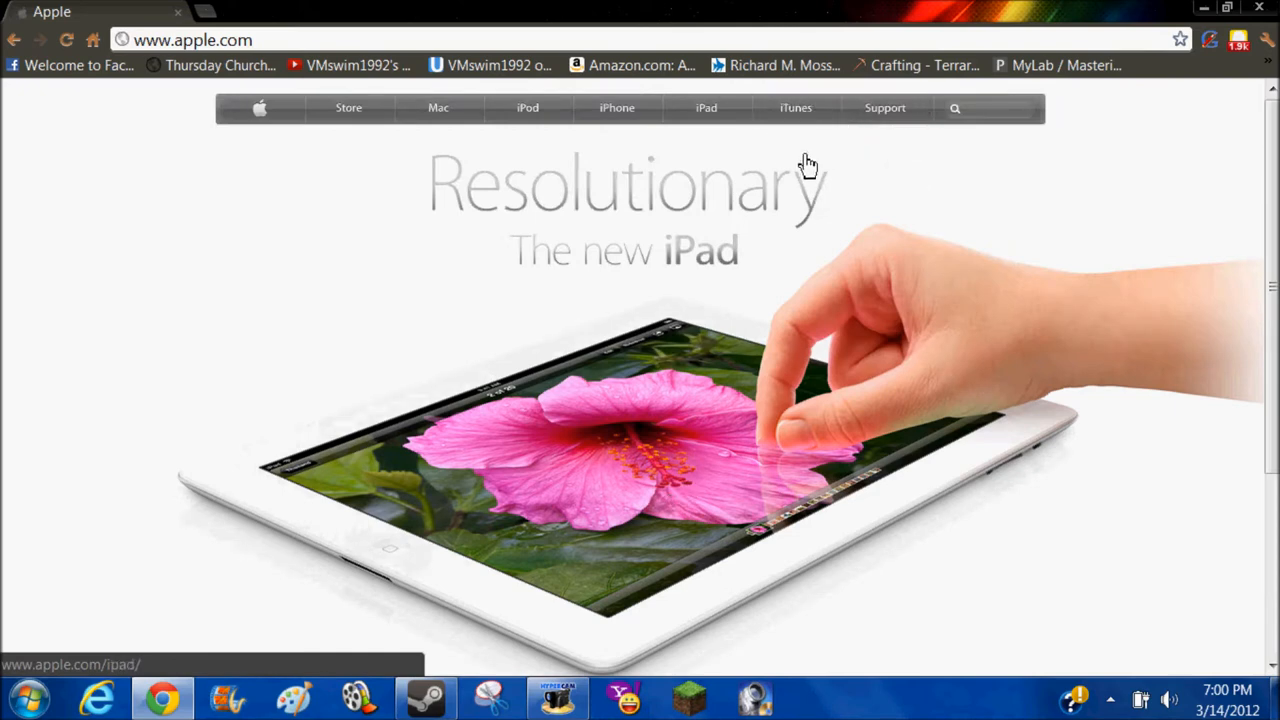
left_click(795, 108)
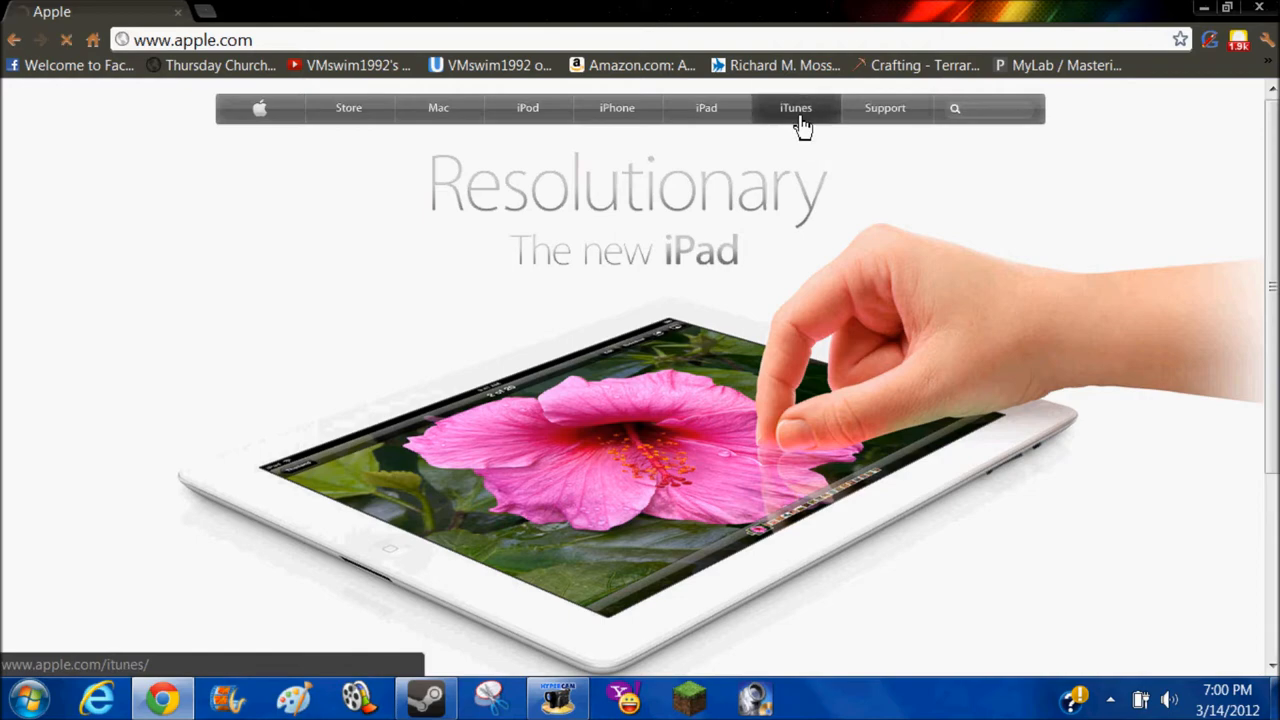
Step: Load the iTunes page and scroll down to the iTunes 10.6 download offer
left_click(795, 108)
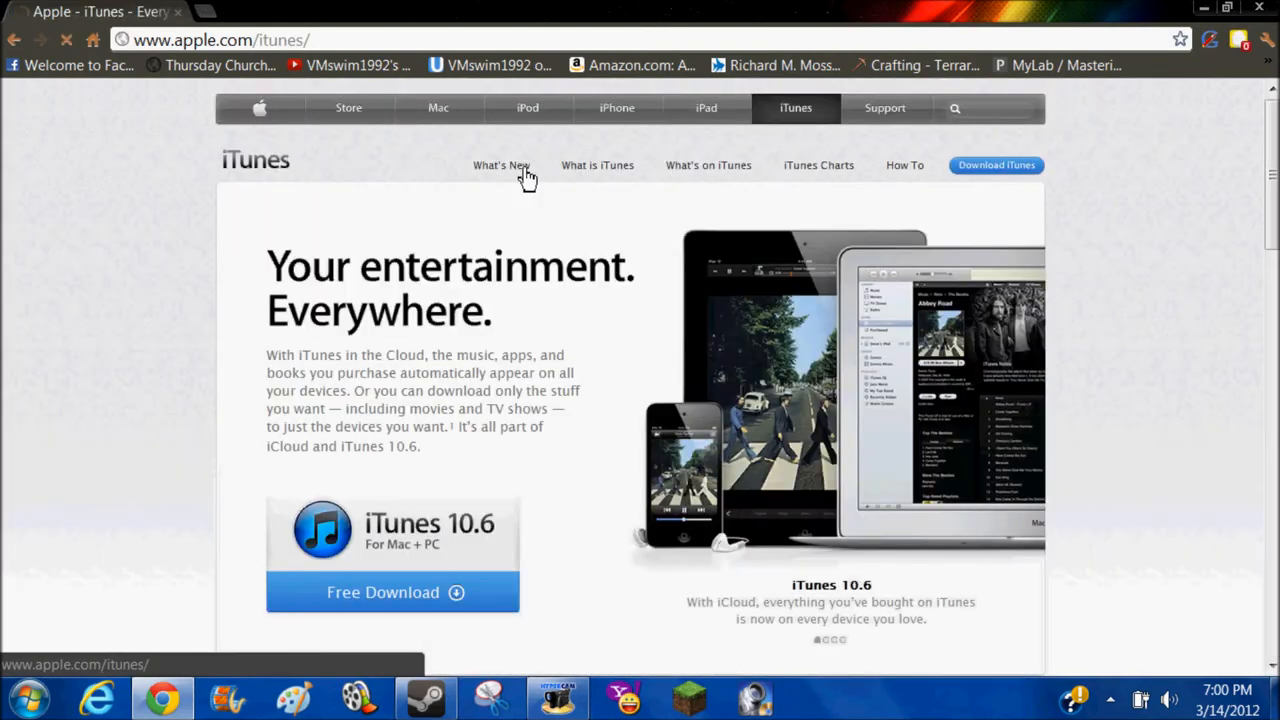
scroll("down", 3)
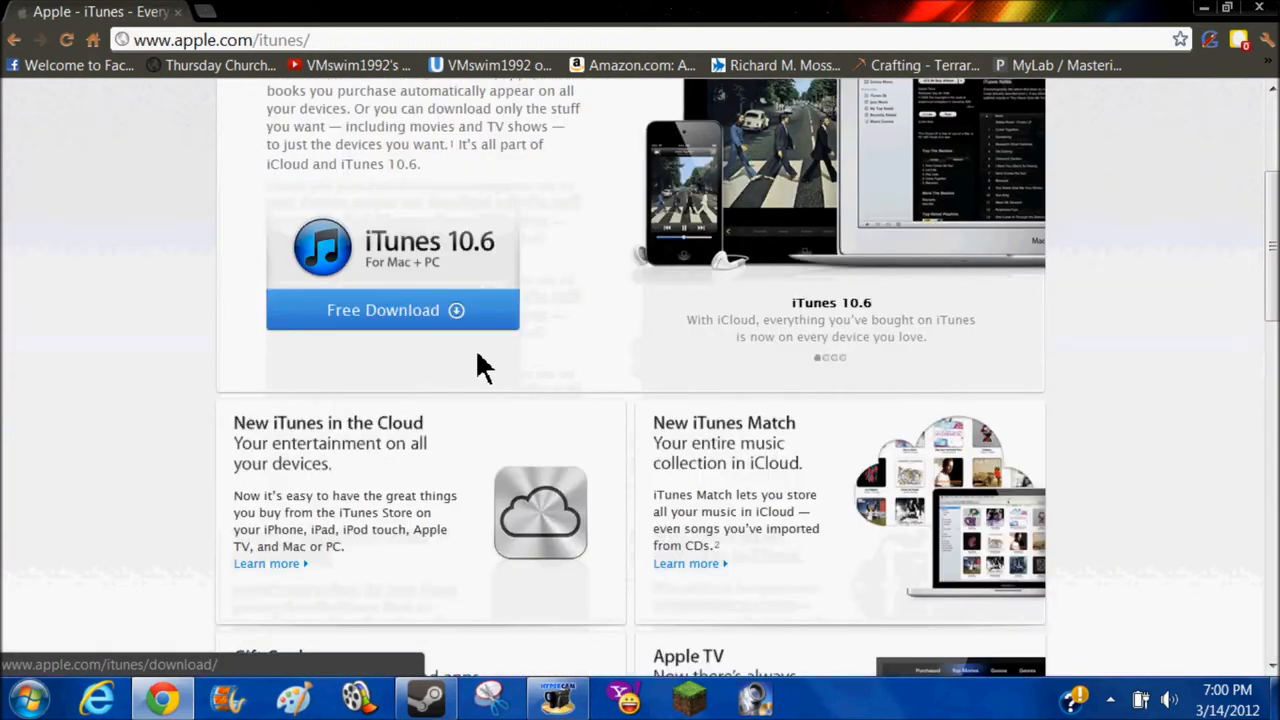
mouse_move(438, 313)
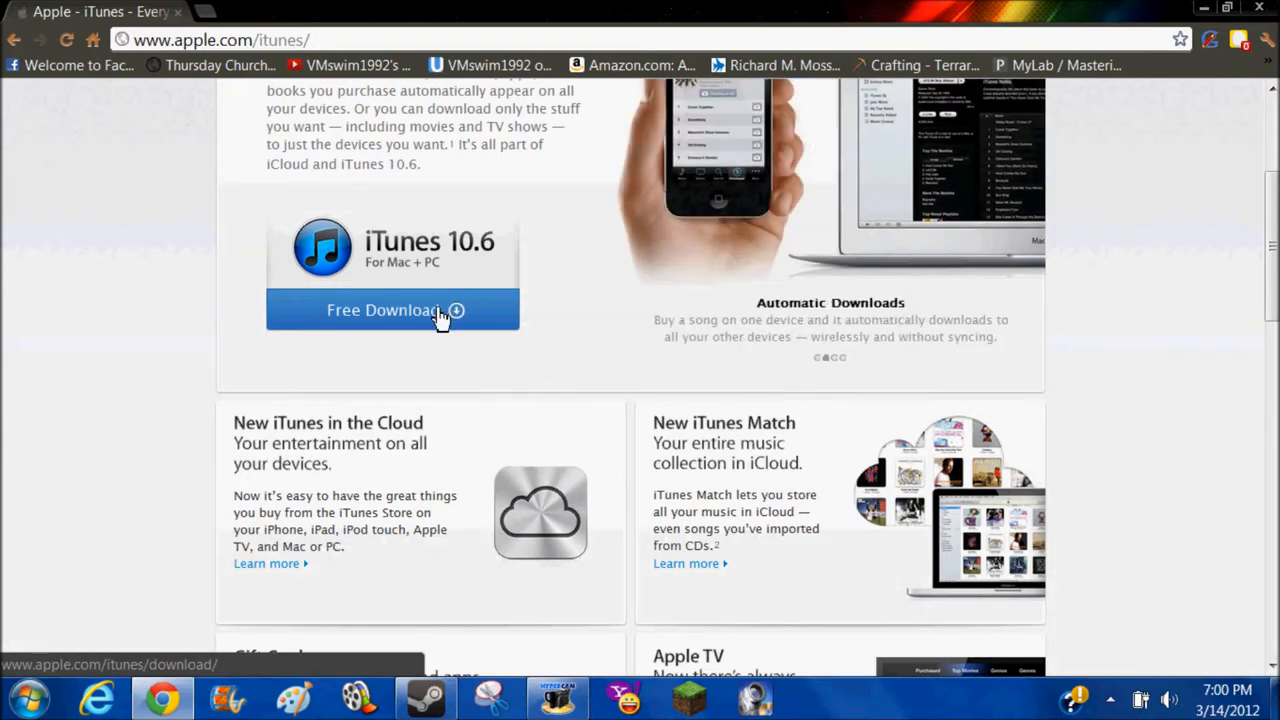
Step: Review the Windows requirements and start the iTunes 10.6 for Windows download
left_click(392, 309)
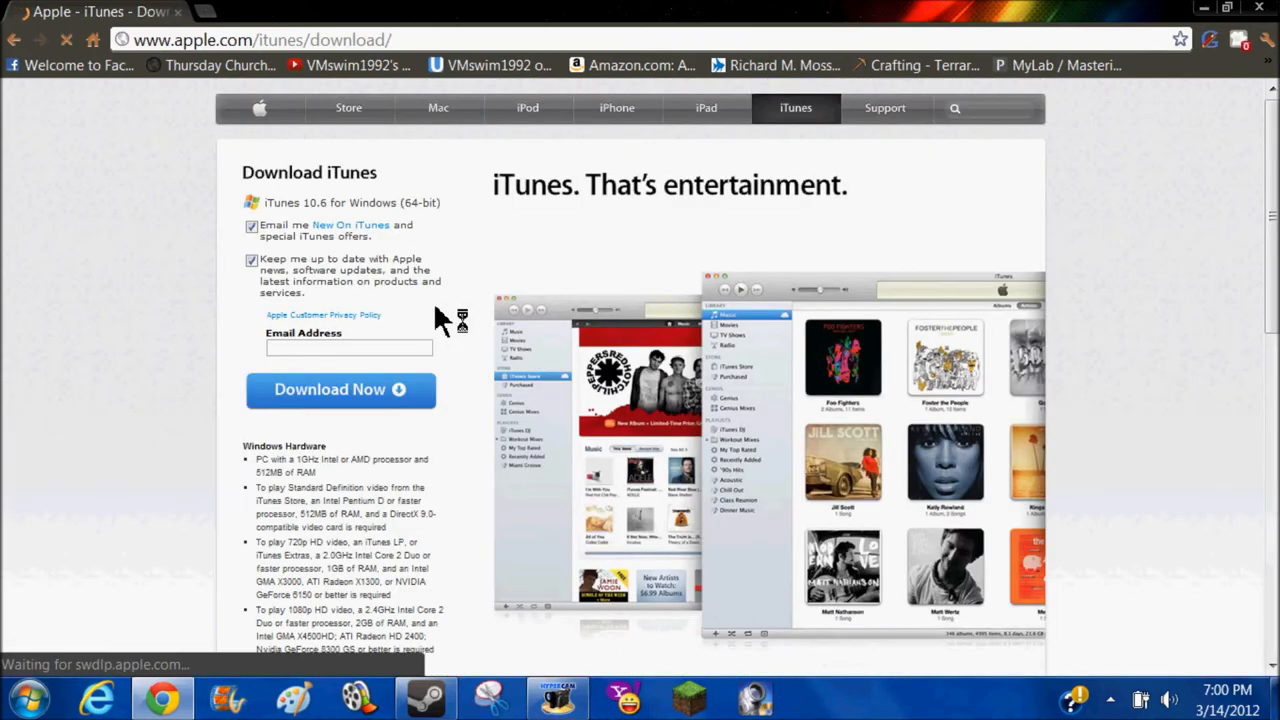
scroll("down", 3)
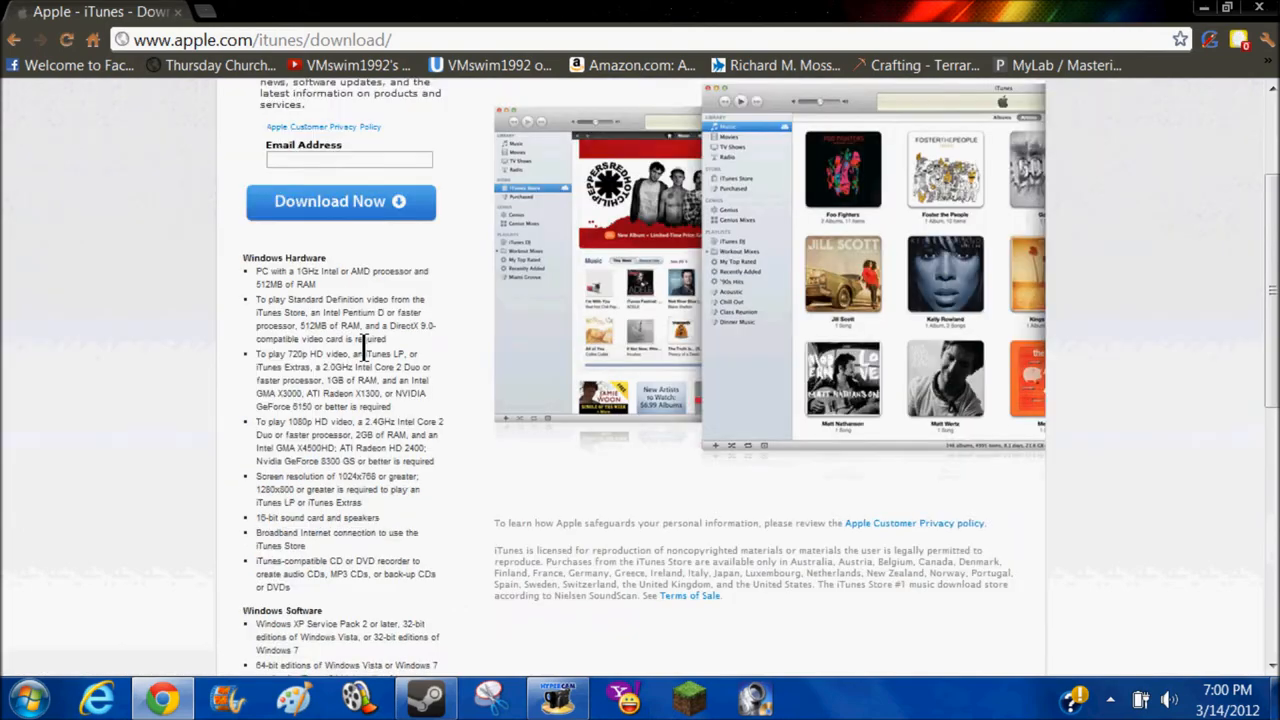
scroll("down", 3)
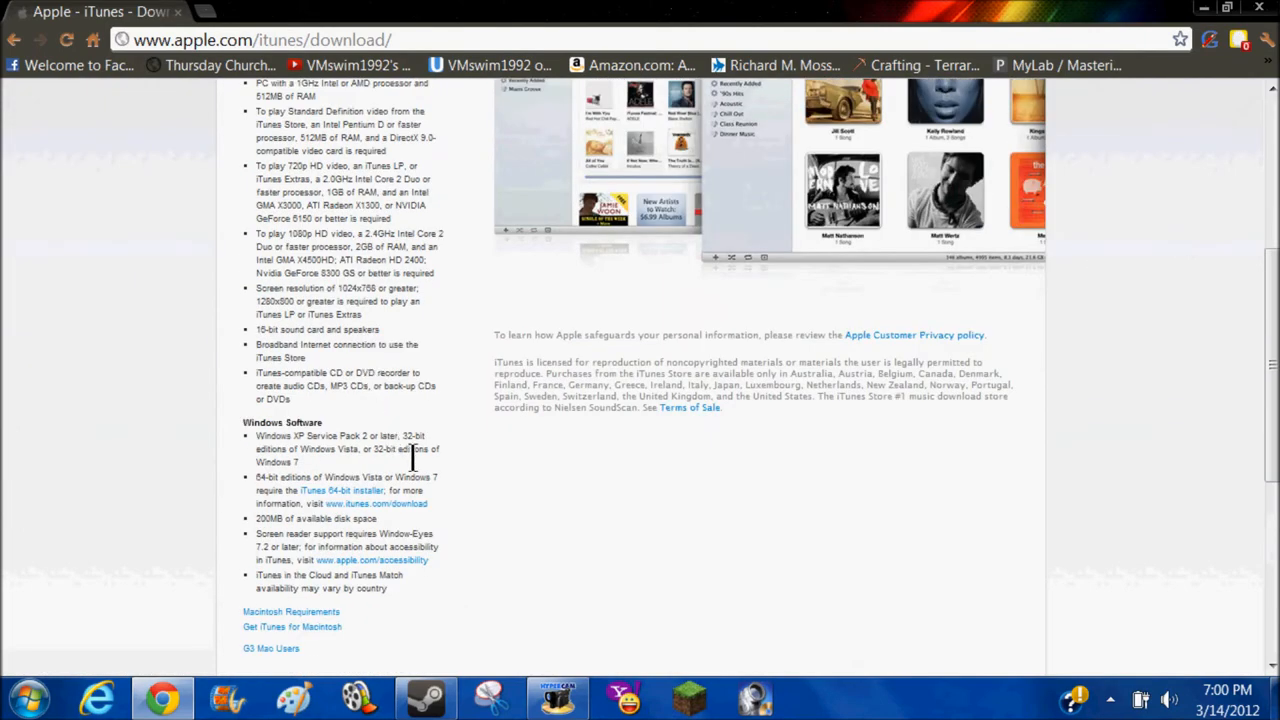
mouse_move(412, 443)
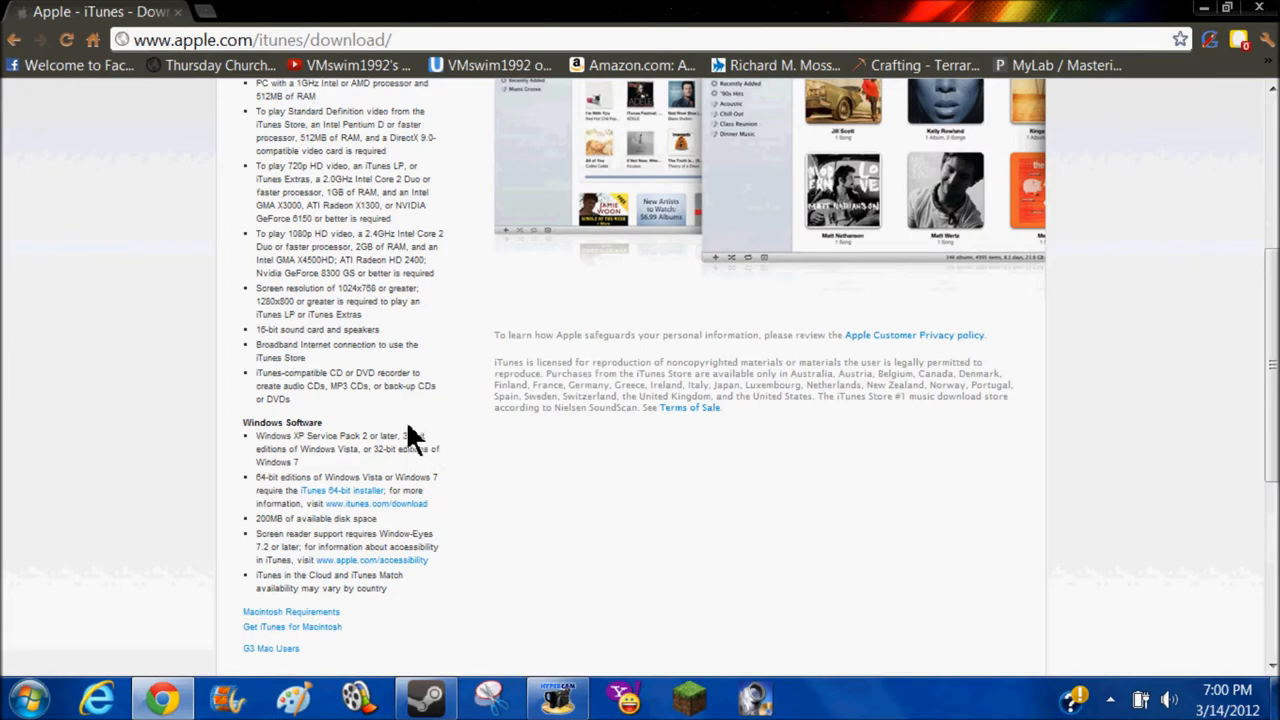
mouse_move(318, 598)
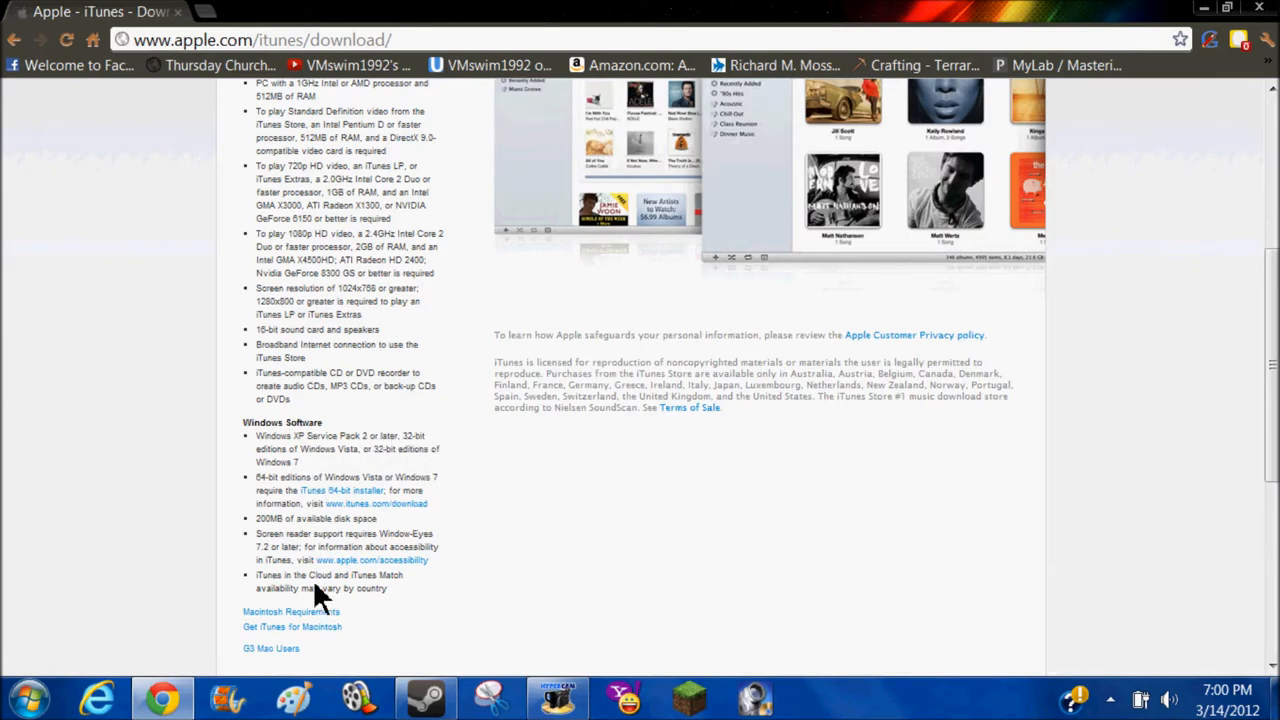
scroll("up", 3)
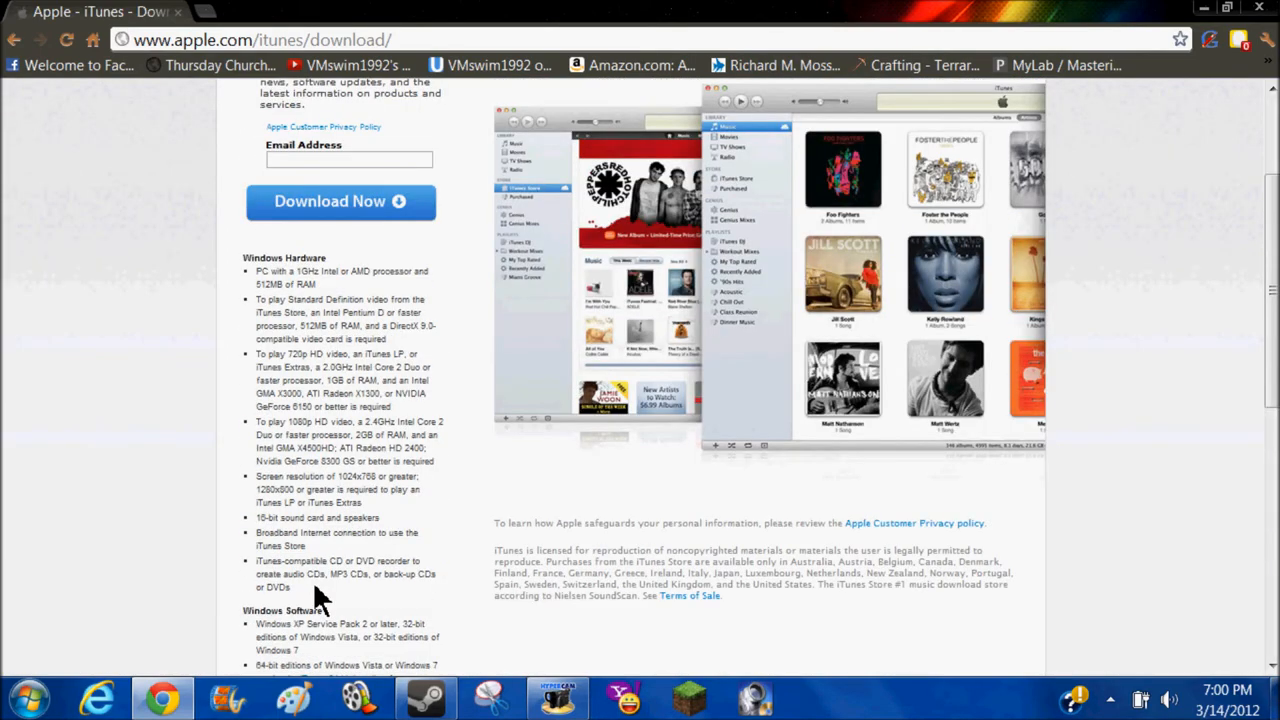
scroll("up", 3)
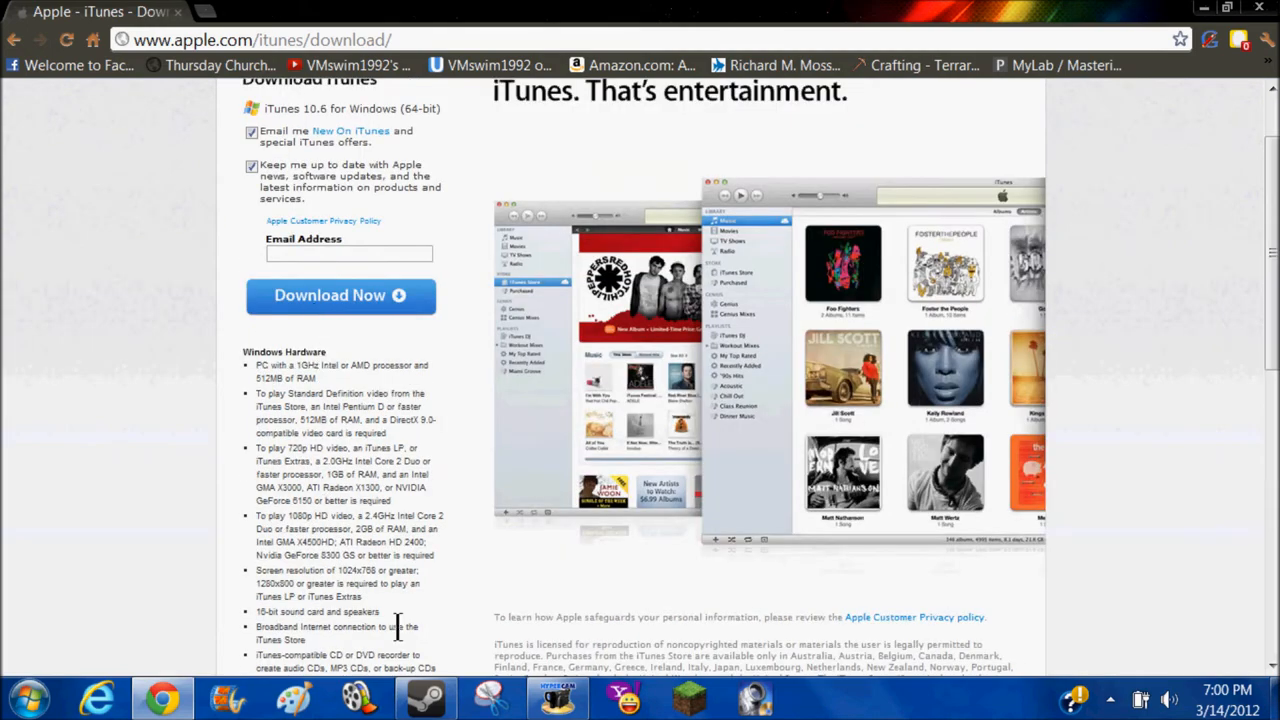
scroll("up", 3)
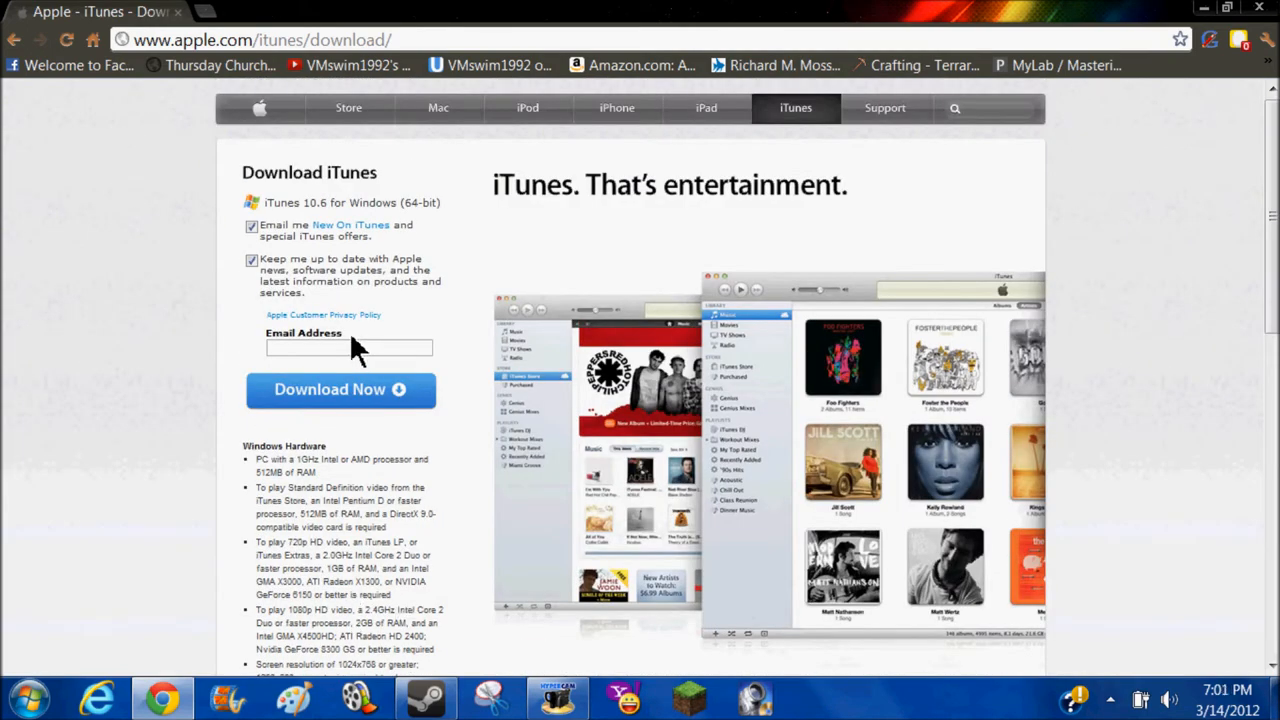
mouse_move(427, 250)
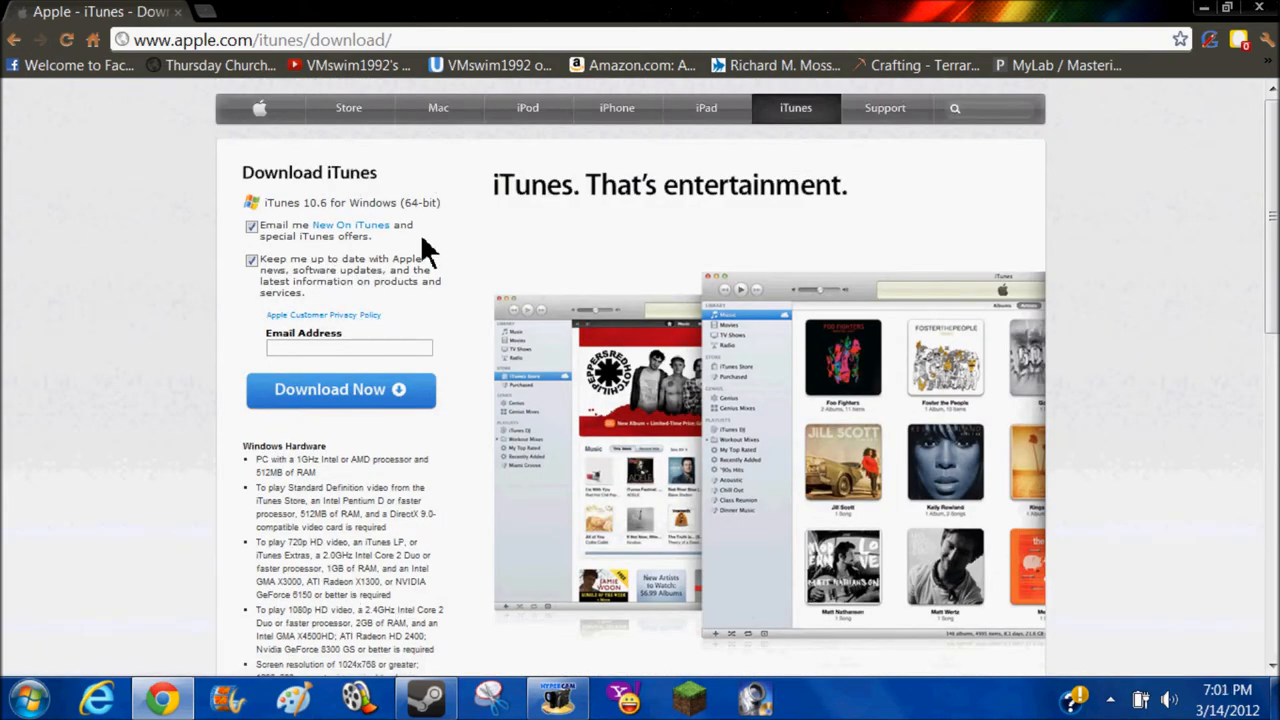
mouse_move(455, 290)
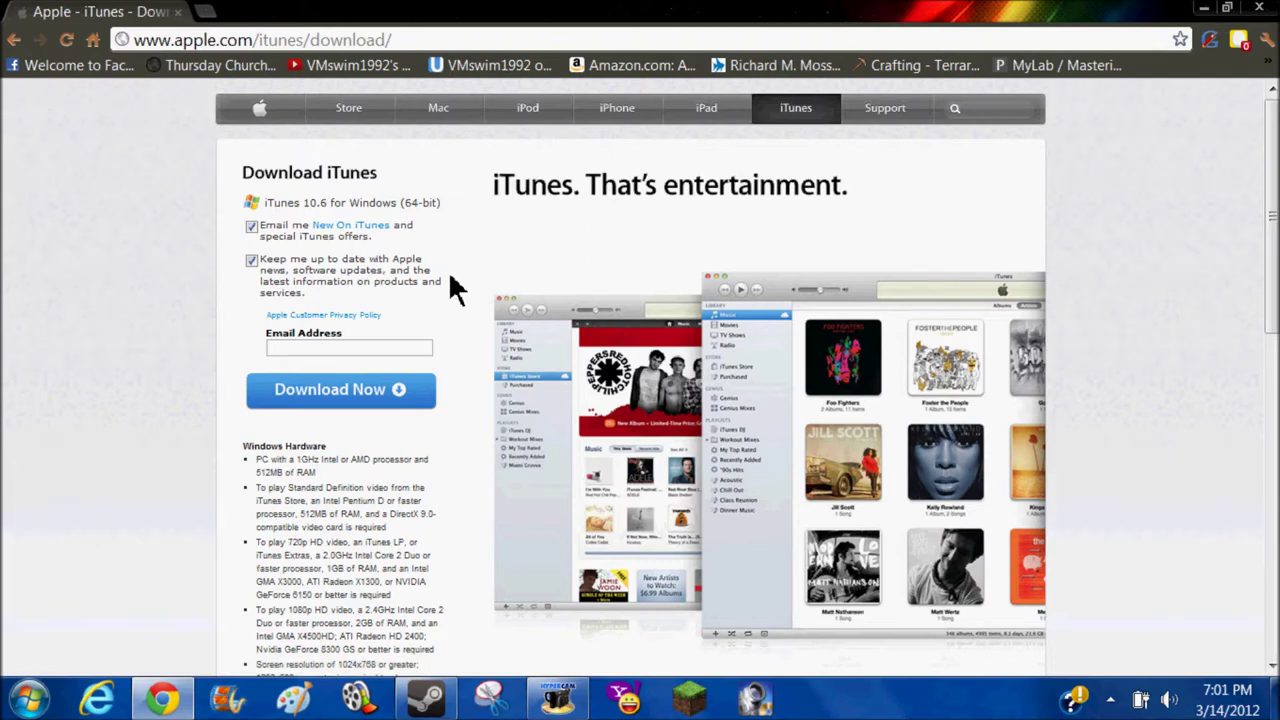
mouse_move(388, 404)
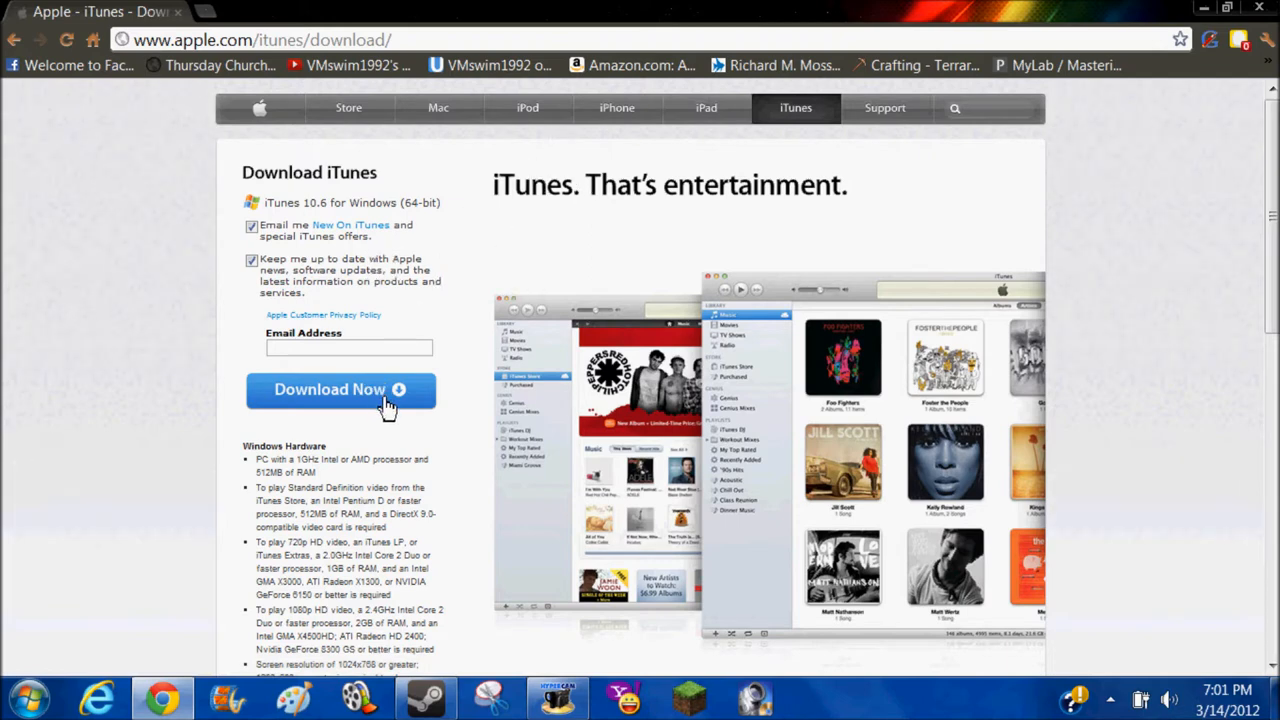
left_click(340, 390)
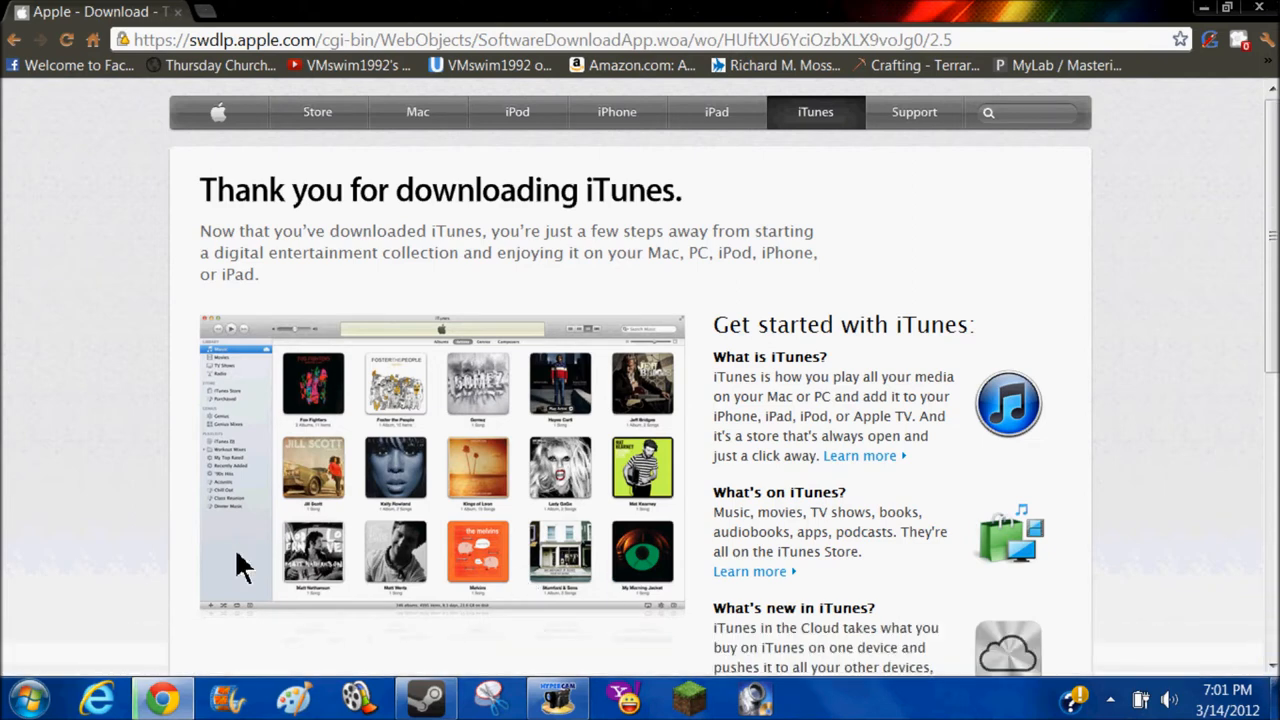
mouse_move(372, 430)
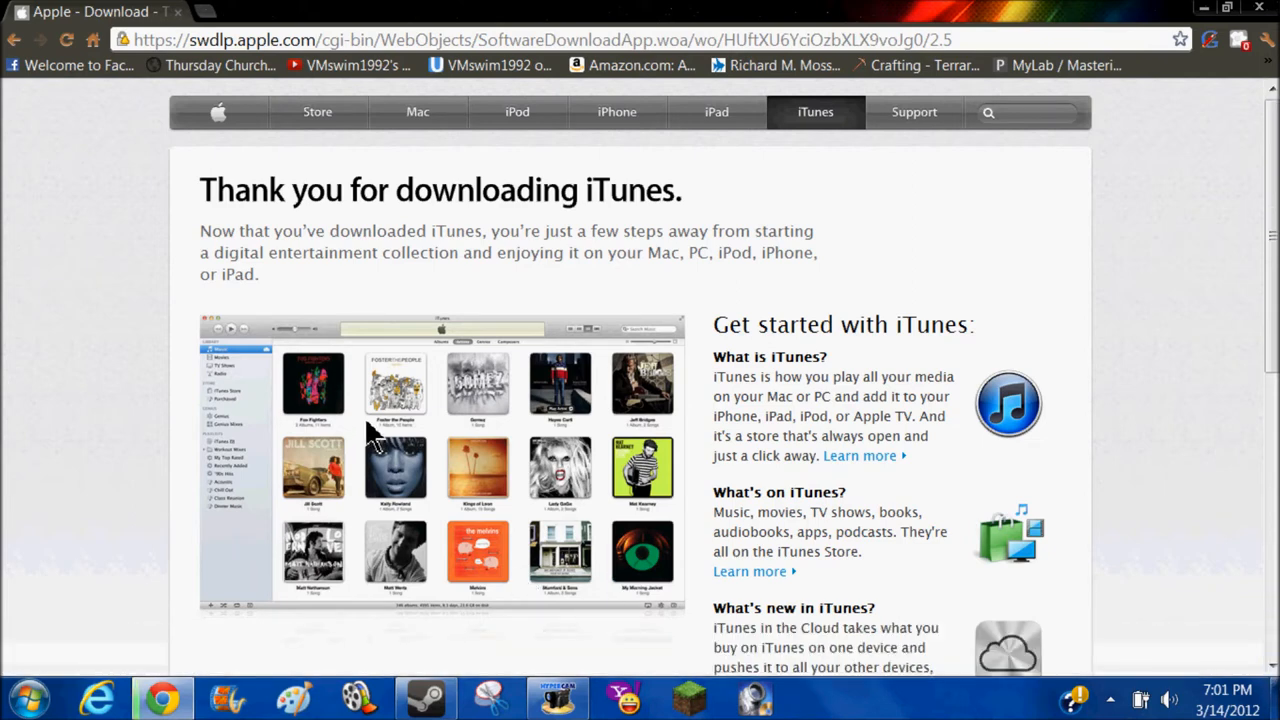
mouse_move(415, 447)
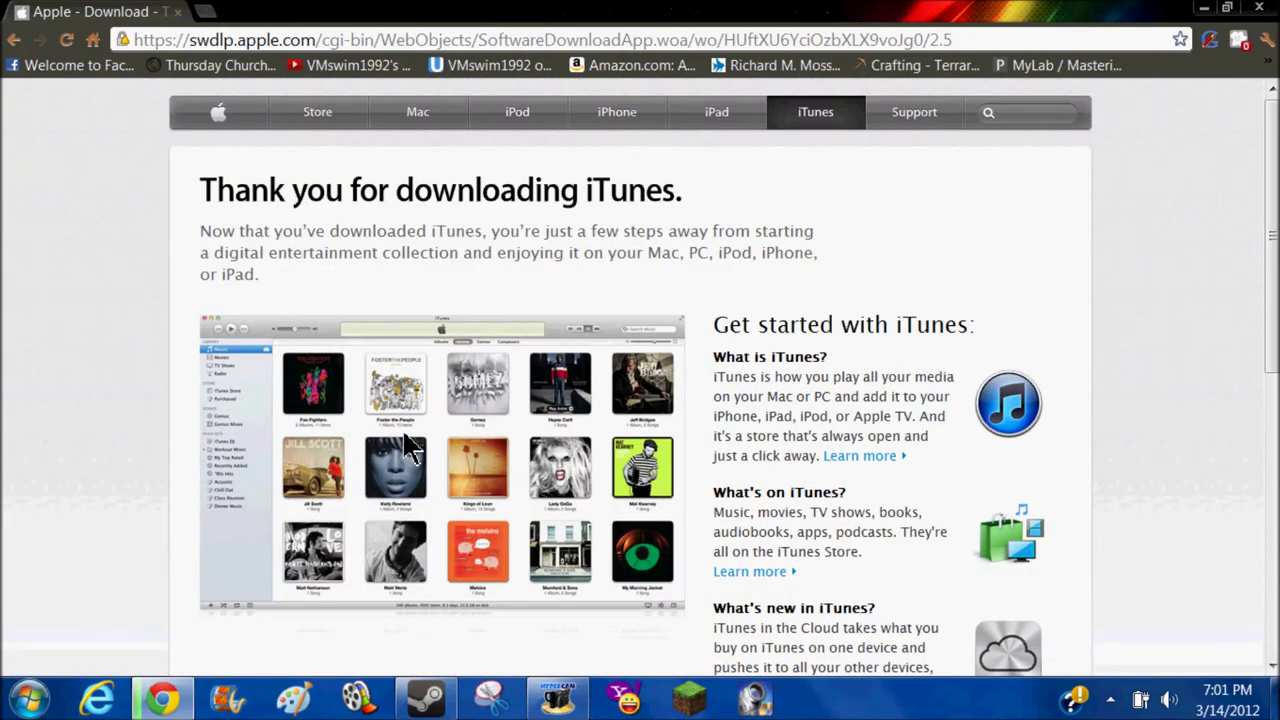
mouse_move(442, 432)
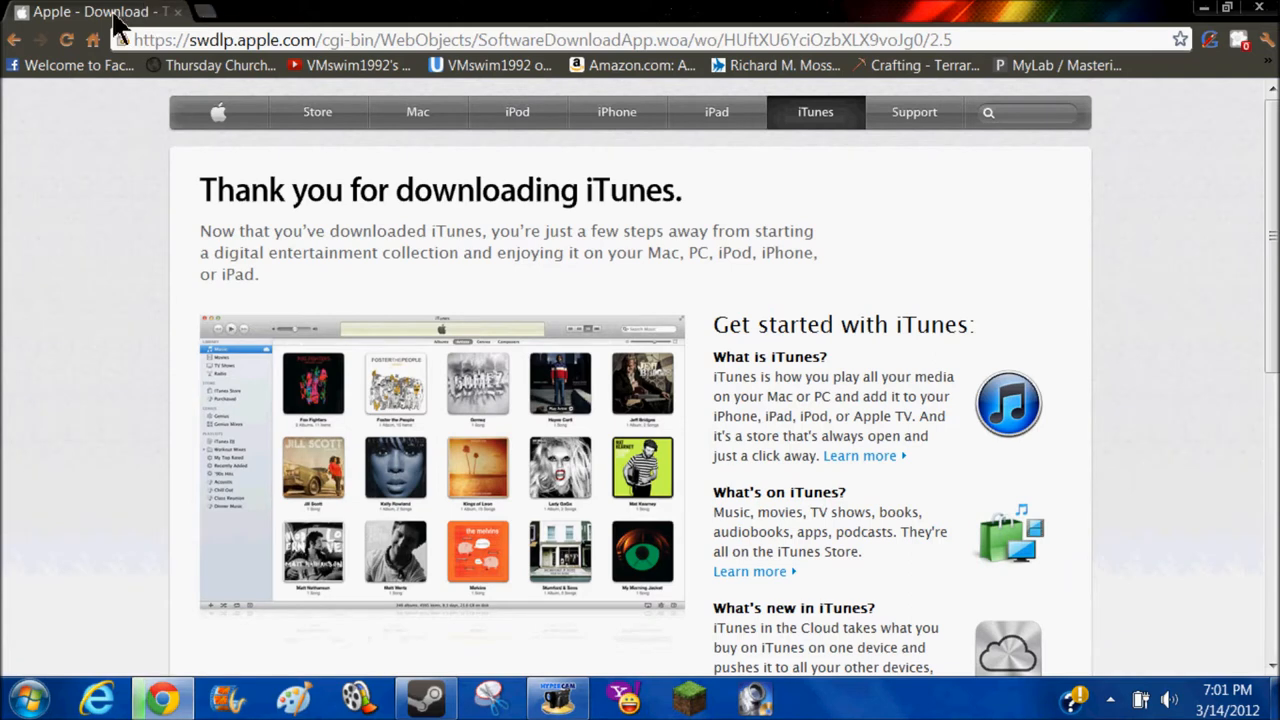
mouse_move(73, 47)
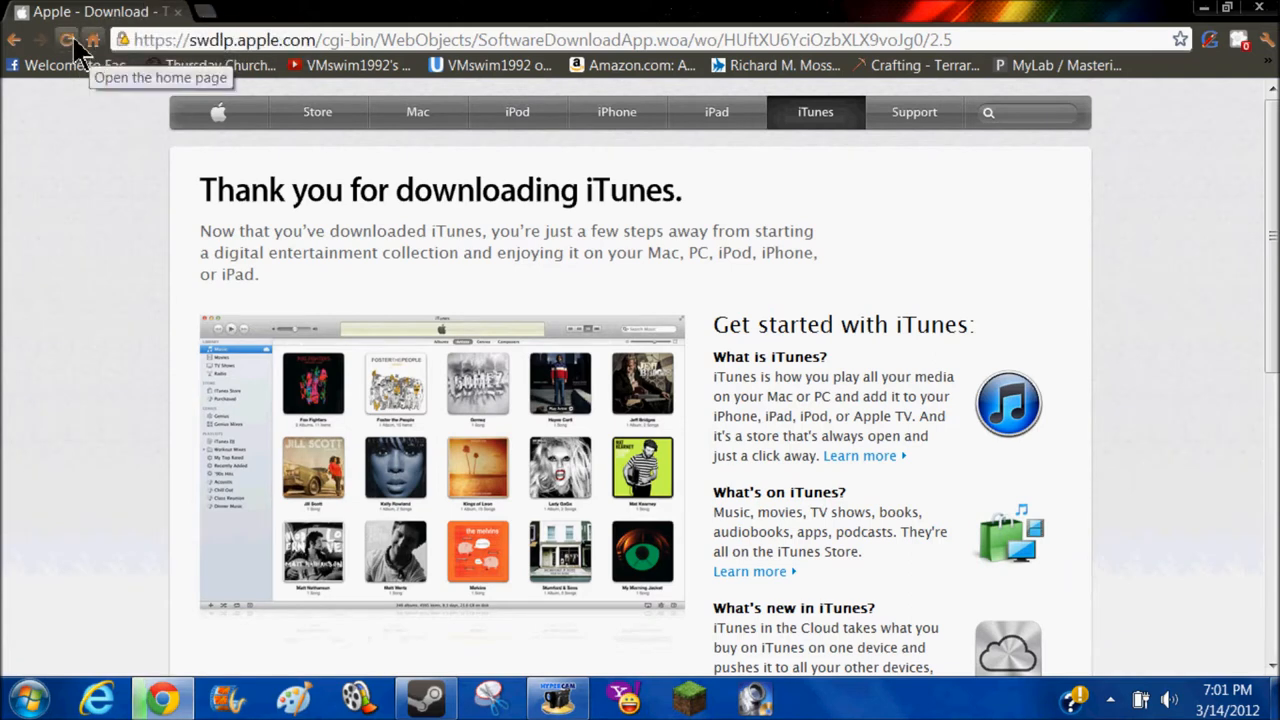
Step: Minimize Chrome to reveal the Windows desktop
left_click(72, 49)
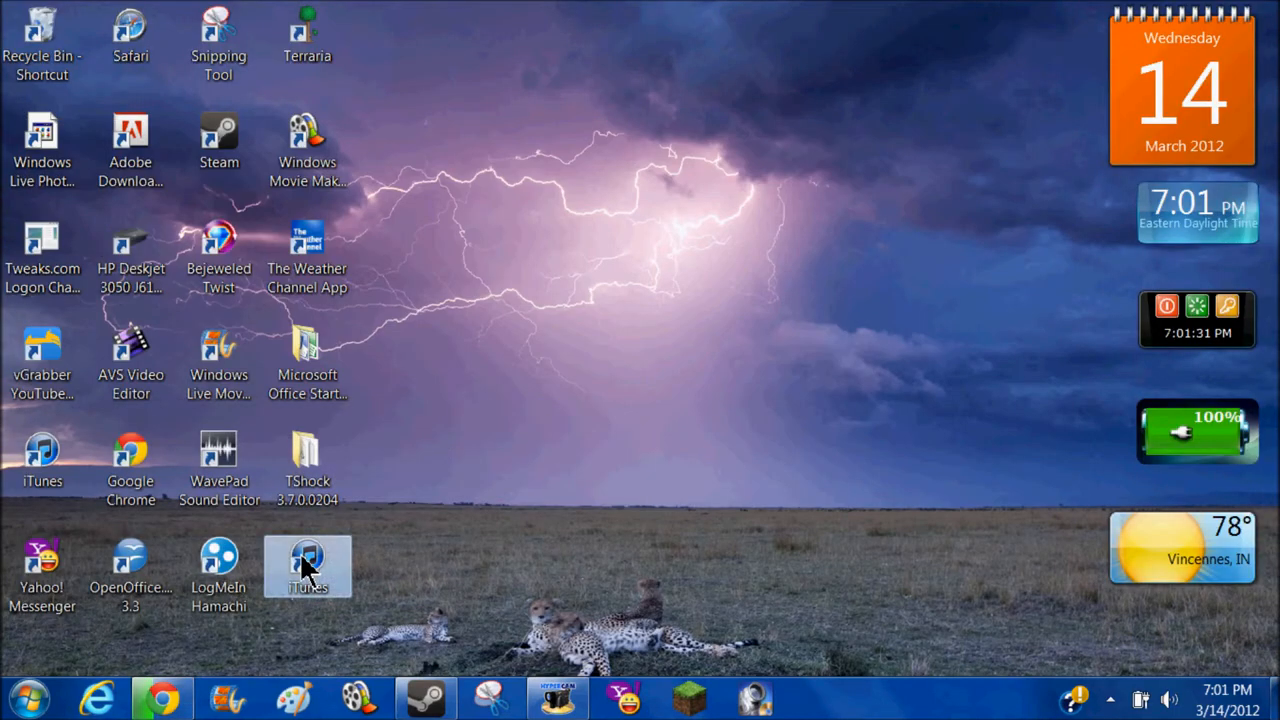
mouse_move(437, 492)
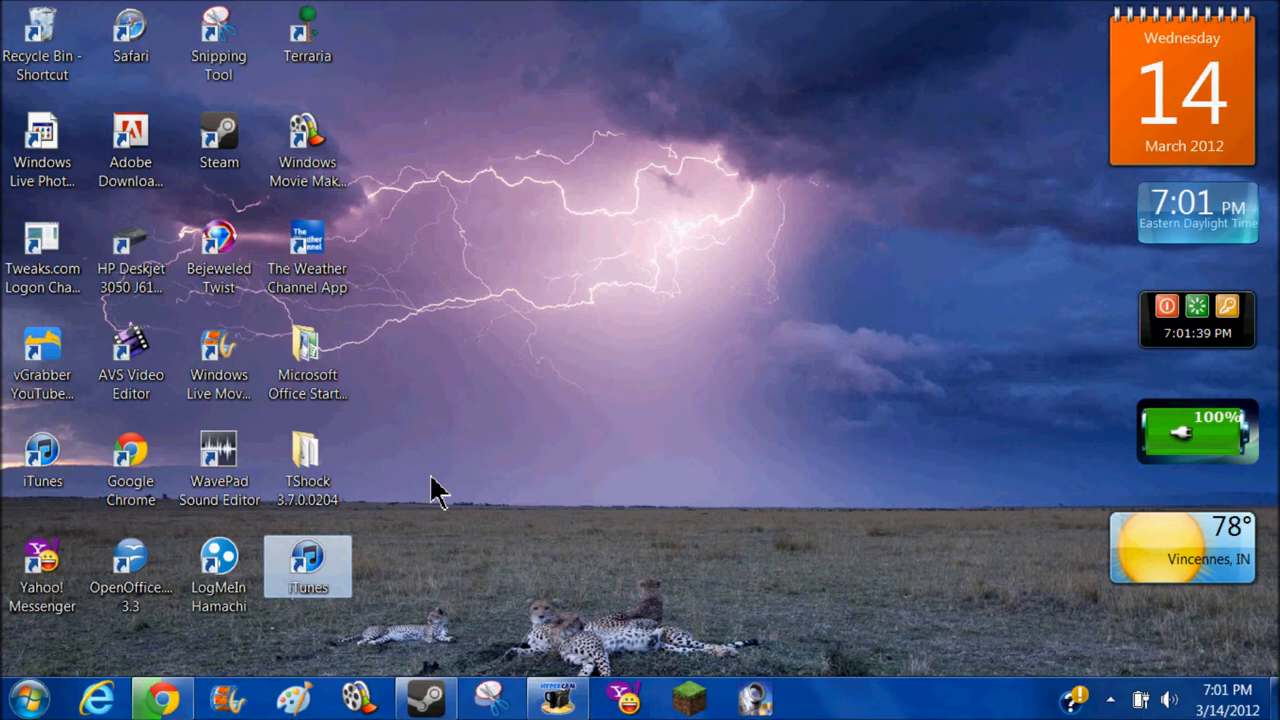
mouse_move(280, 521)
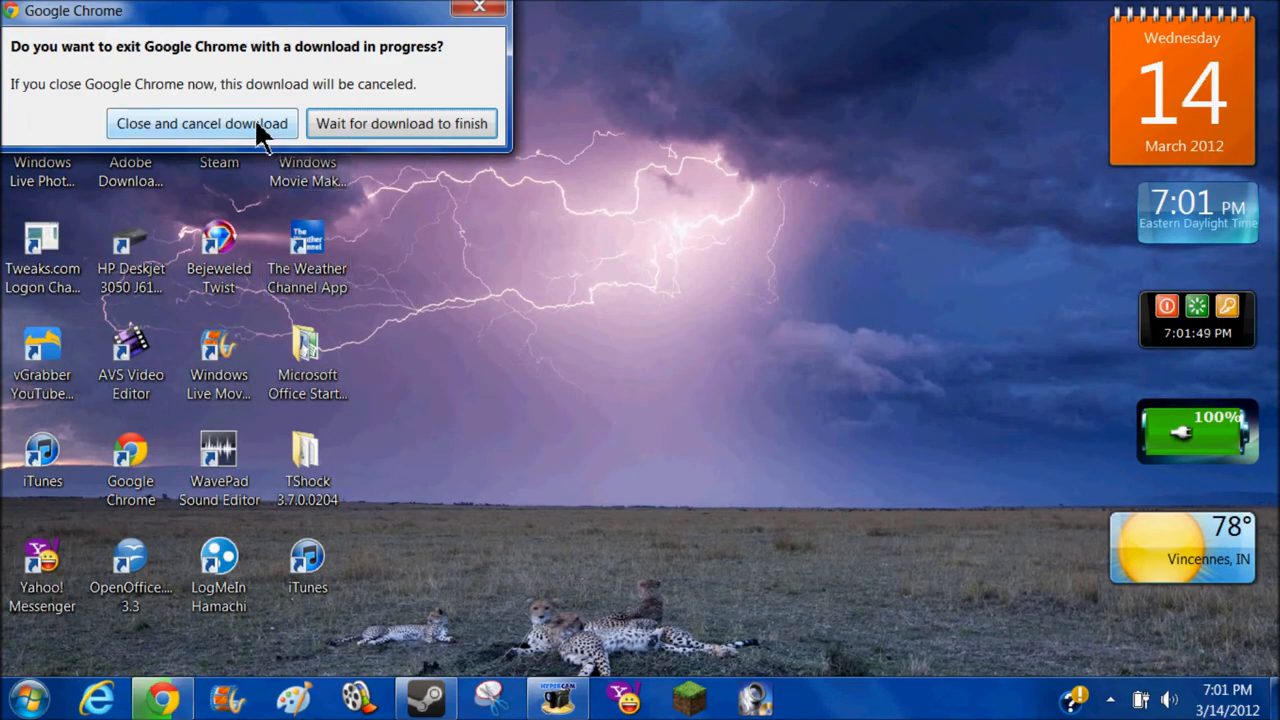
Step: Quit Chrome, choosing to close and cancel the pending download
left_click(230, 123)
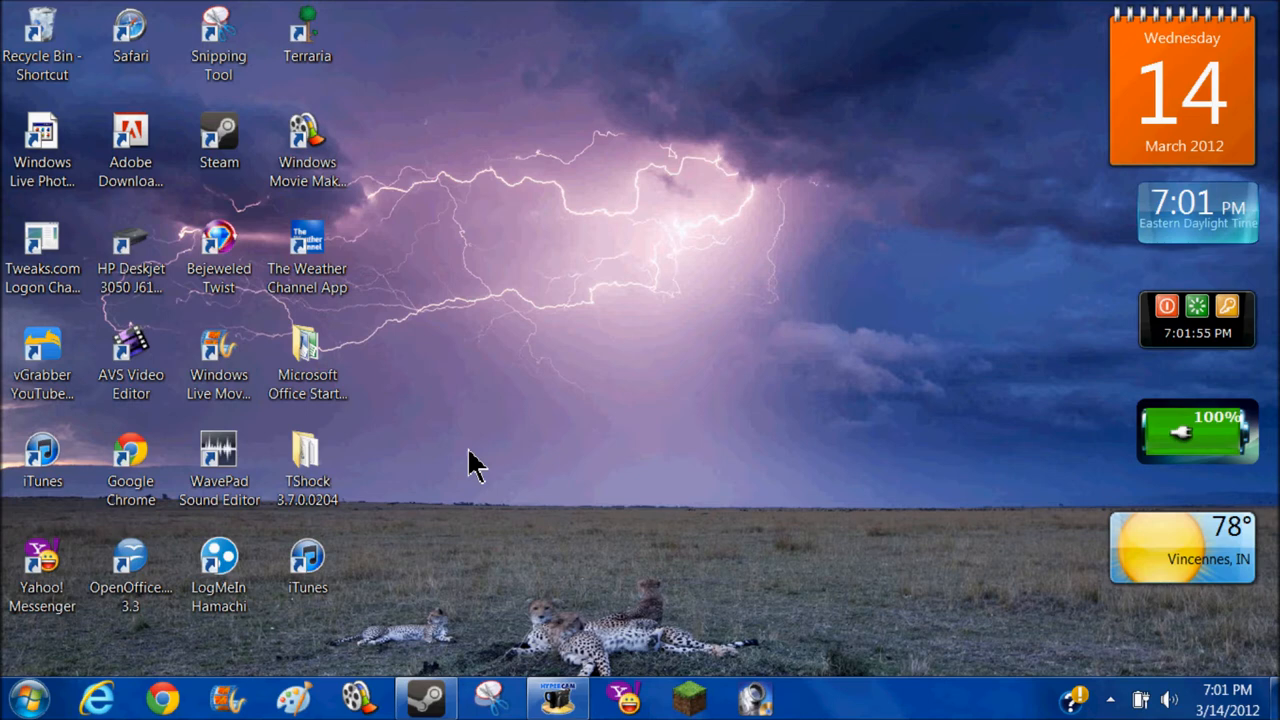
mouse_move(370, 492)
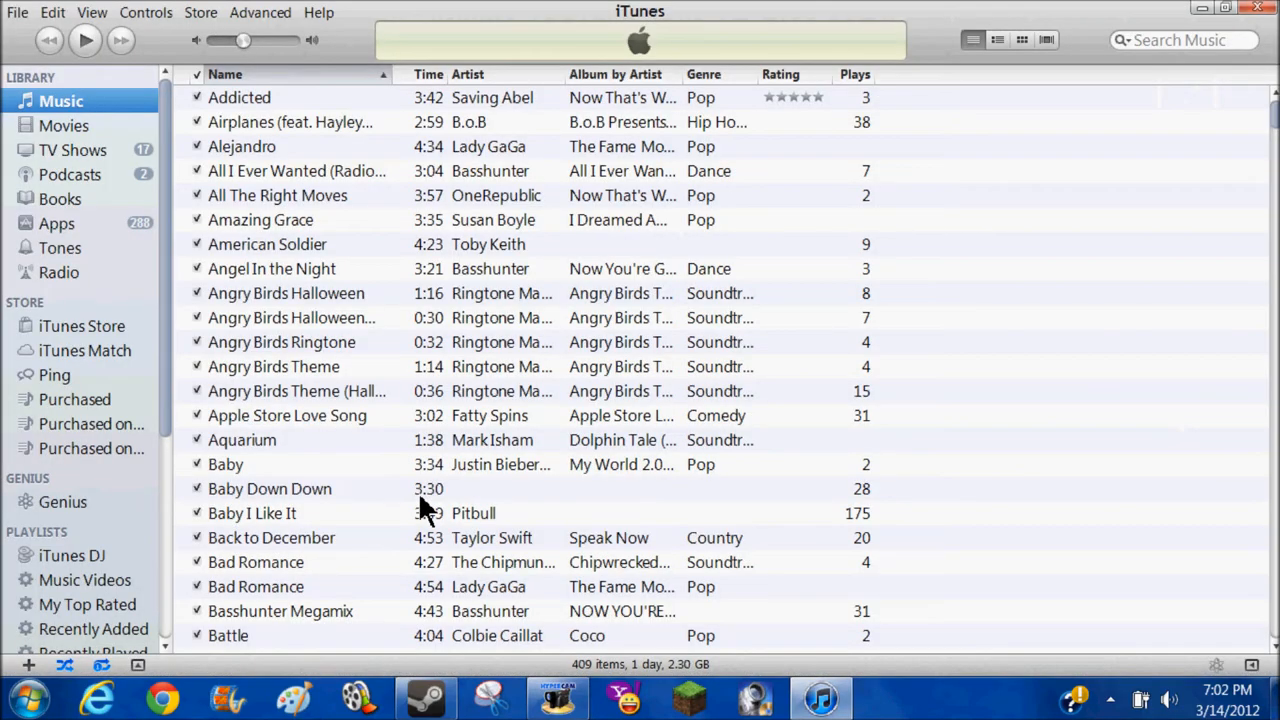
Step: Scroll through the 409-item Music list, then switch to the 17-video Movies library
scroll("down", 3)
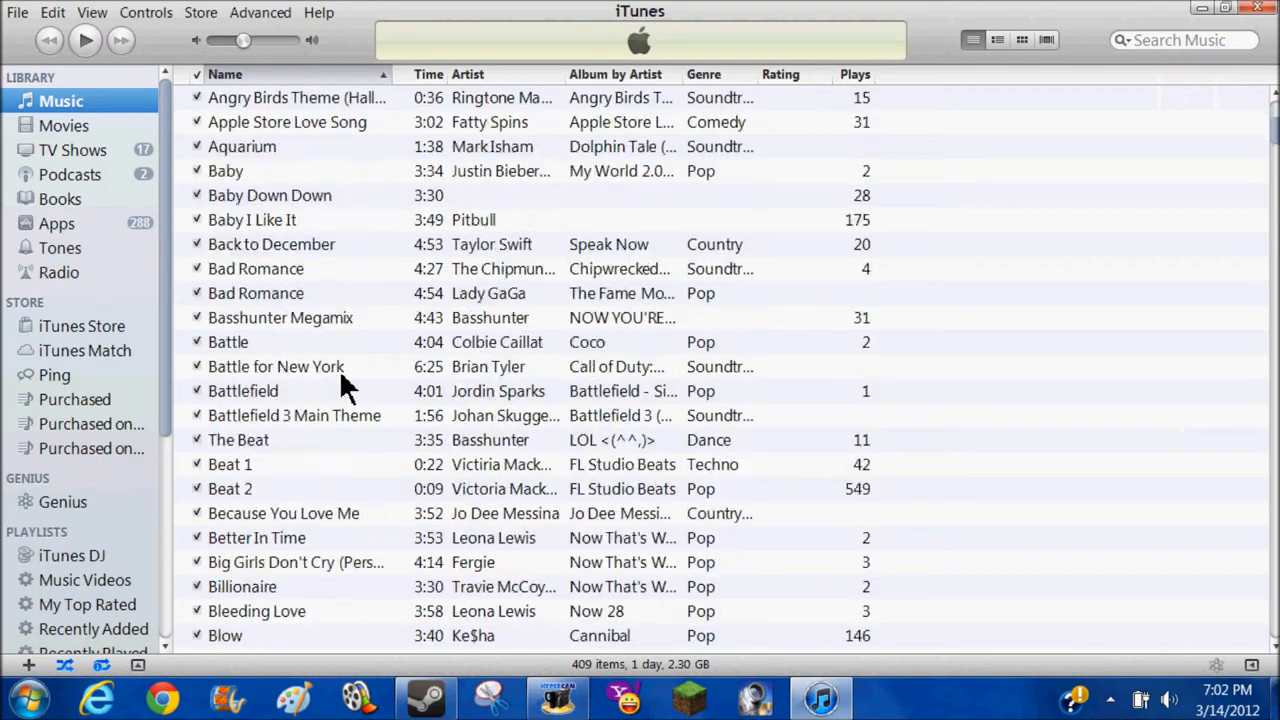
scroll("down", 3)
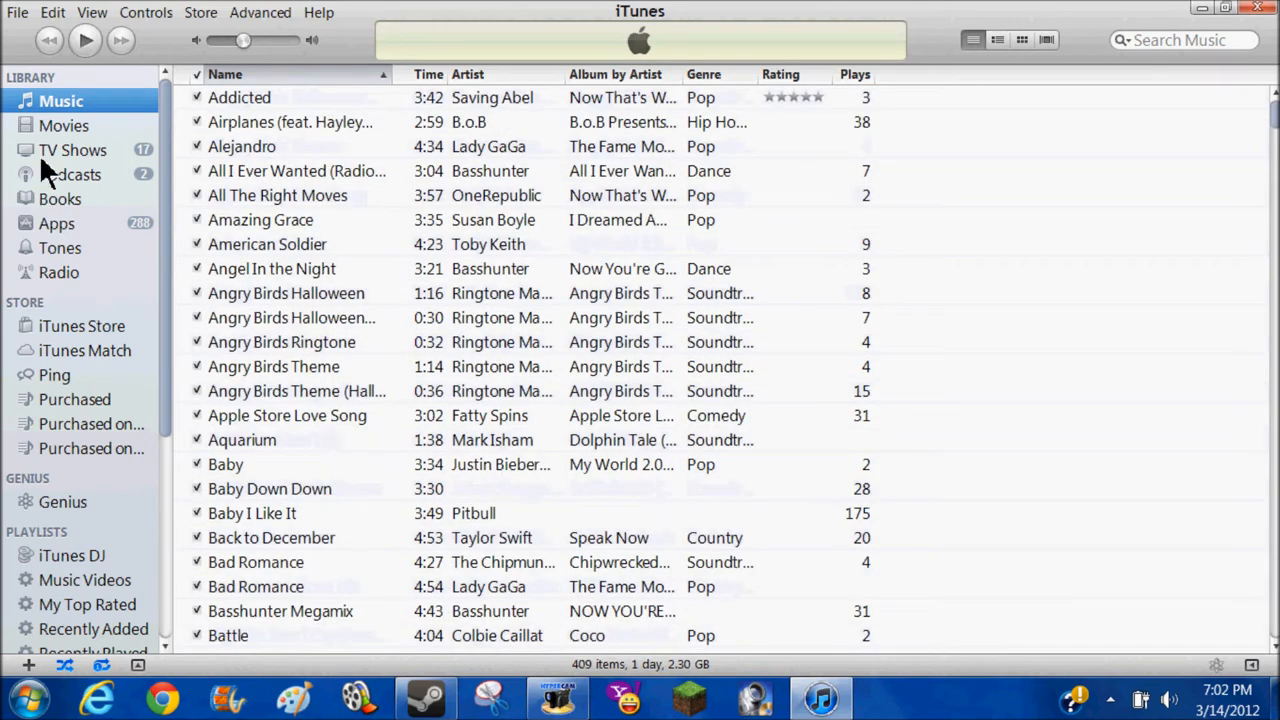
left_click(62, 125)
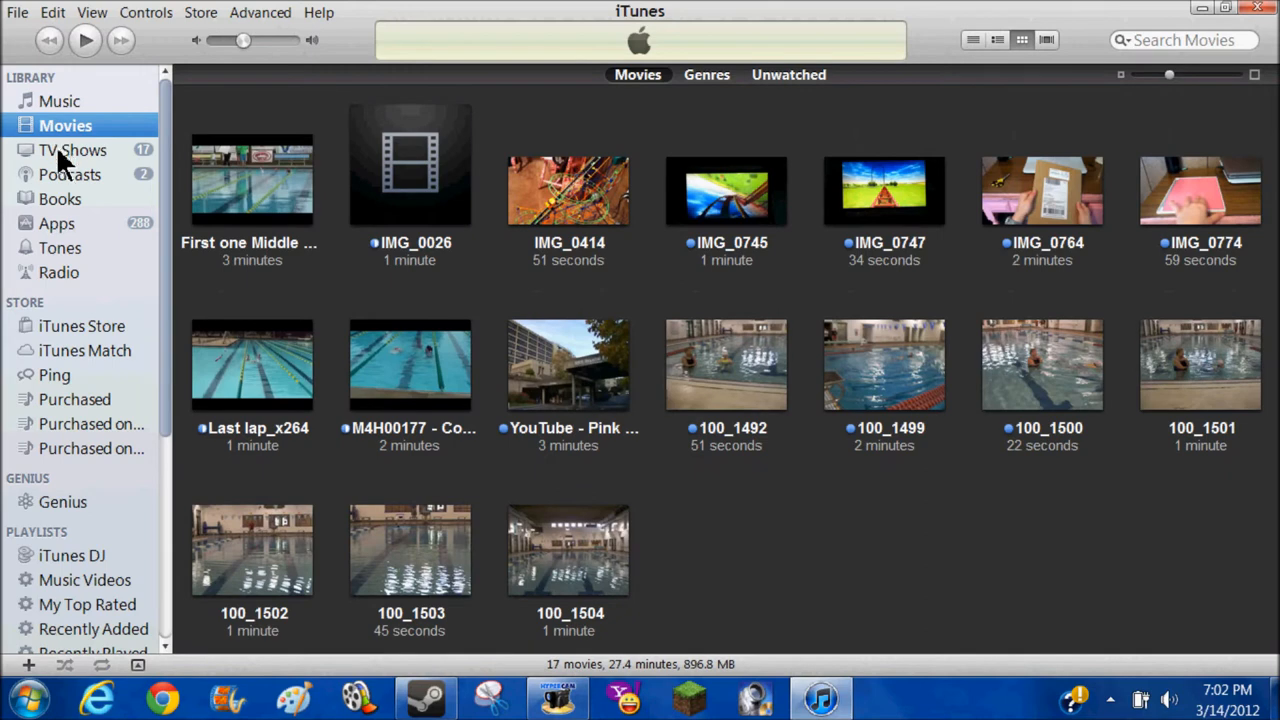
Step: Open TV Shows, then dismiss the iTunes crash report and compatibility notice
left_click(73, 149)
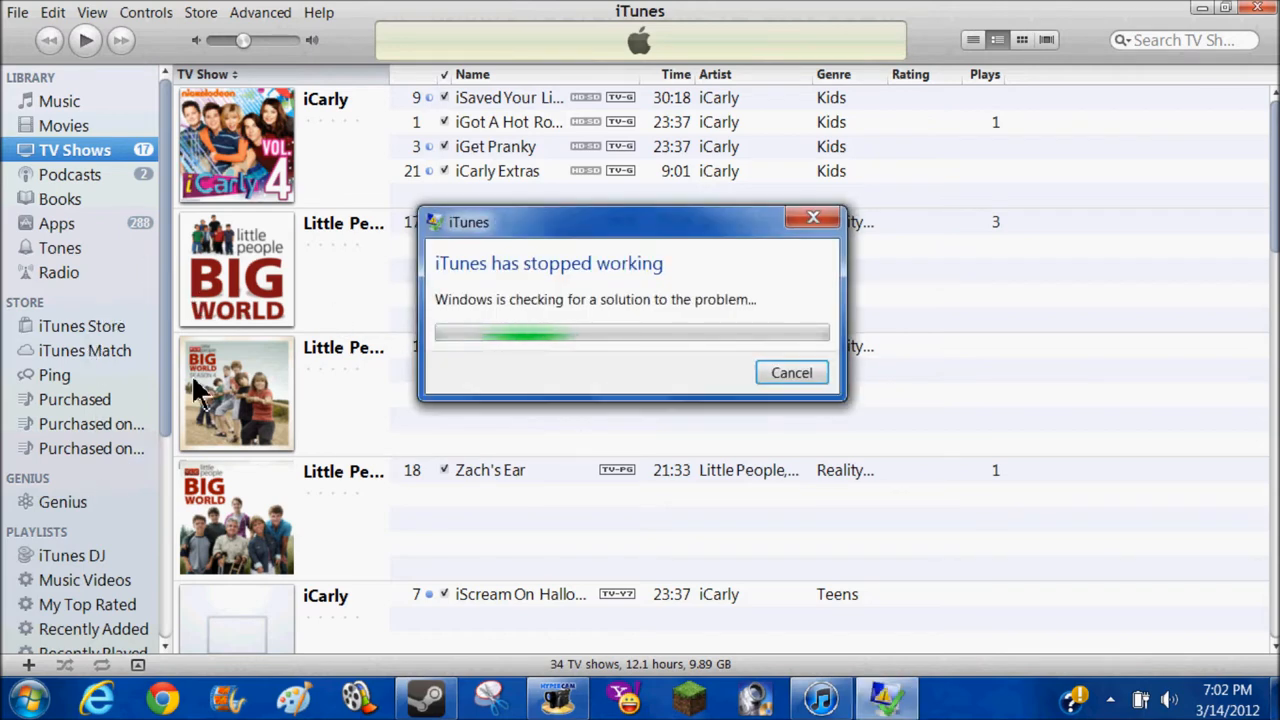
mouse_move(812, 217)
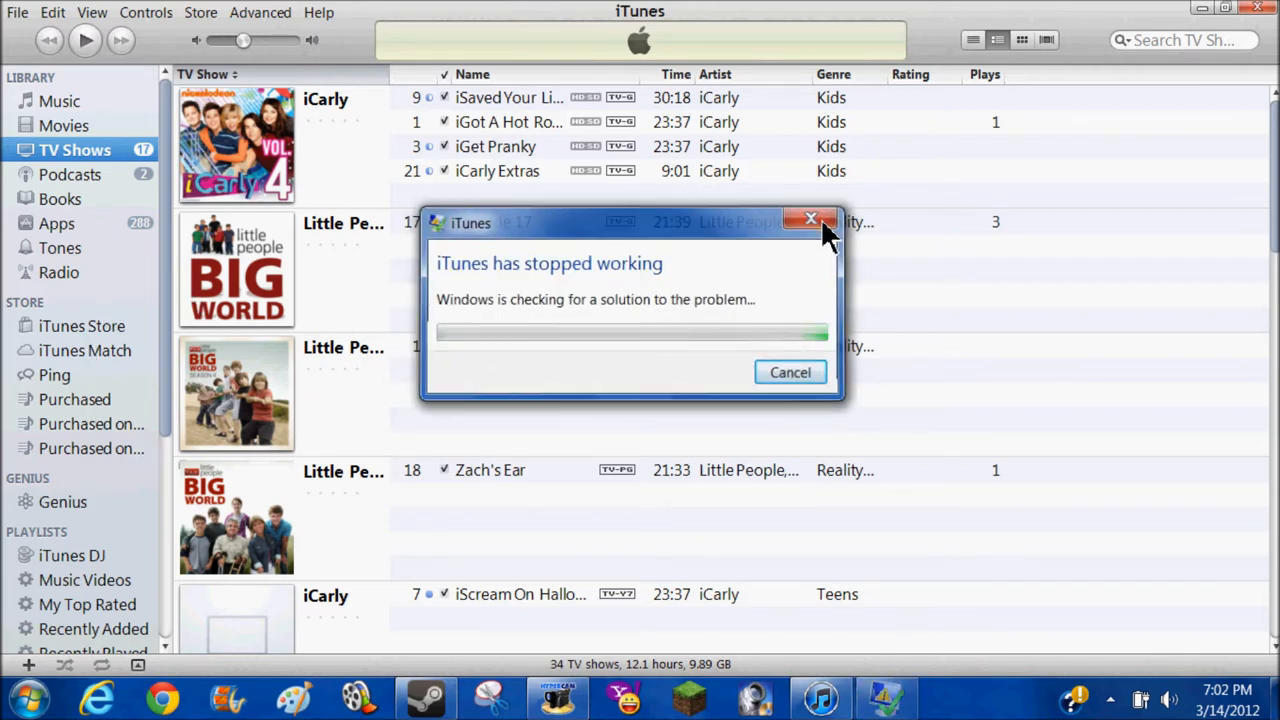
left_click(806, 219)
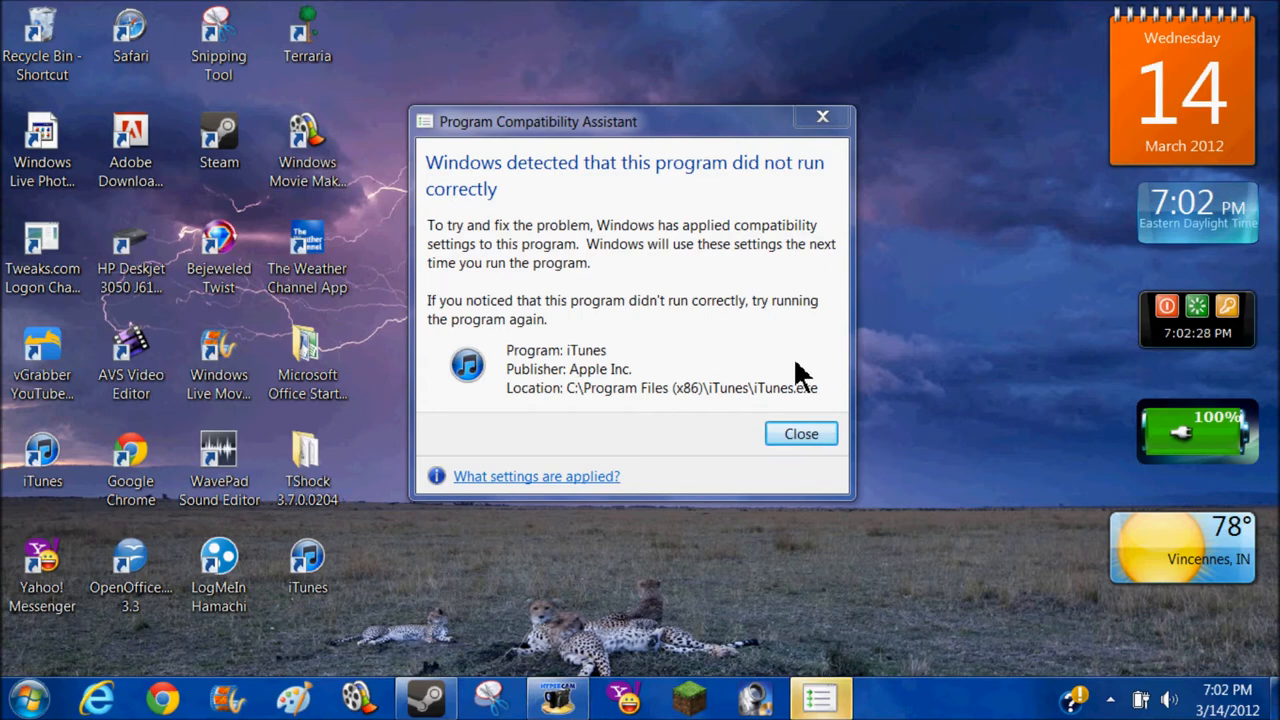
left_click(800, 433)
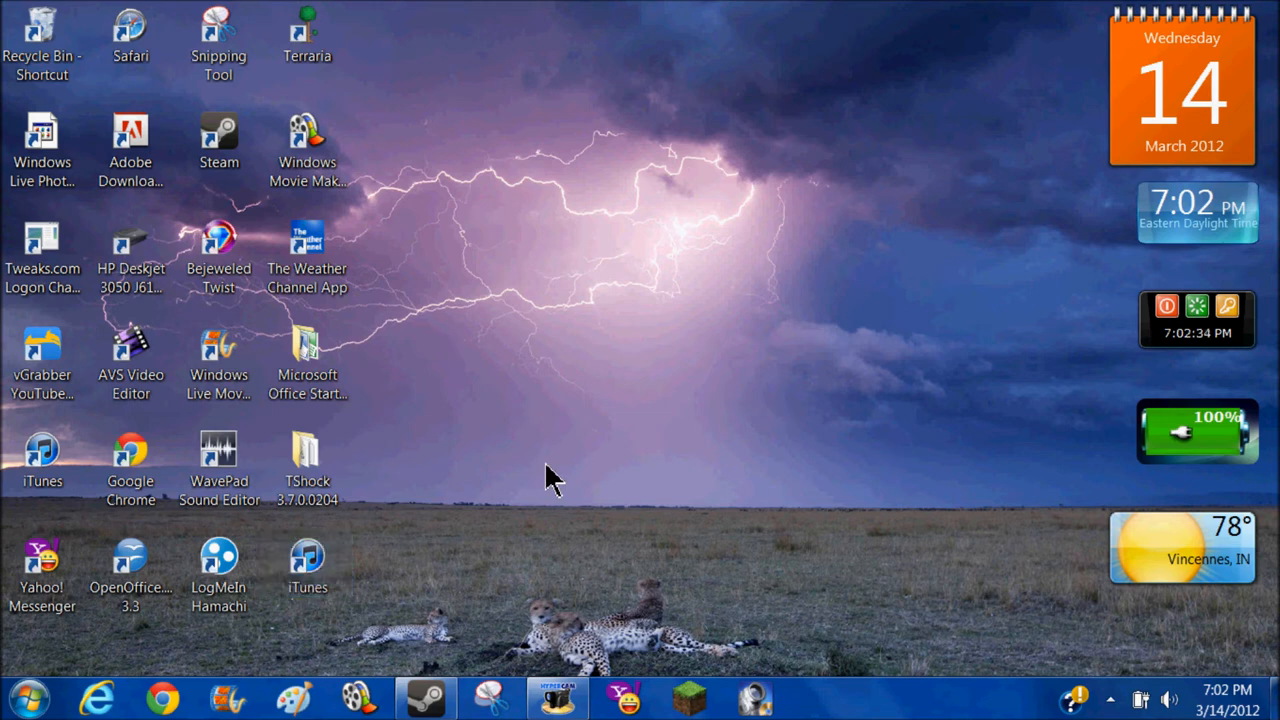
mouse_move(500, 504)
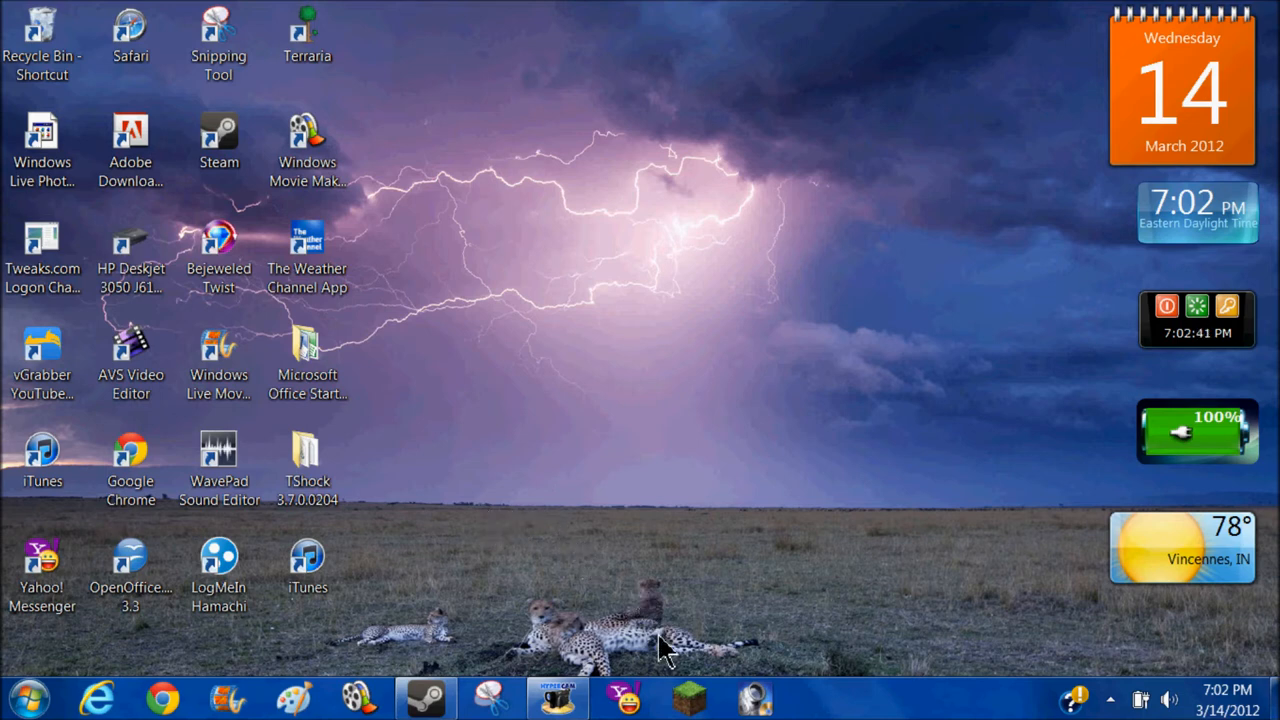
mouse_move(672, 653)
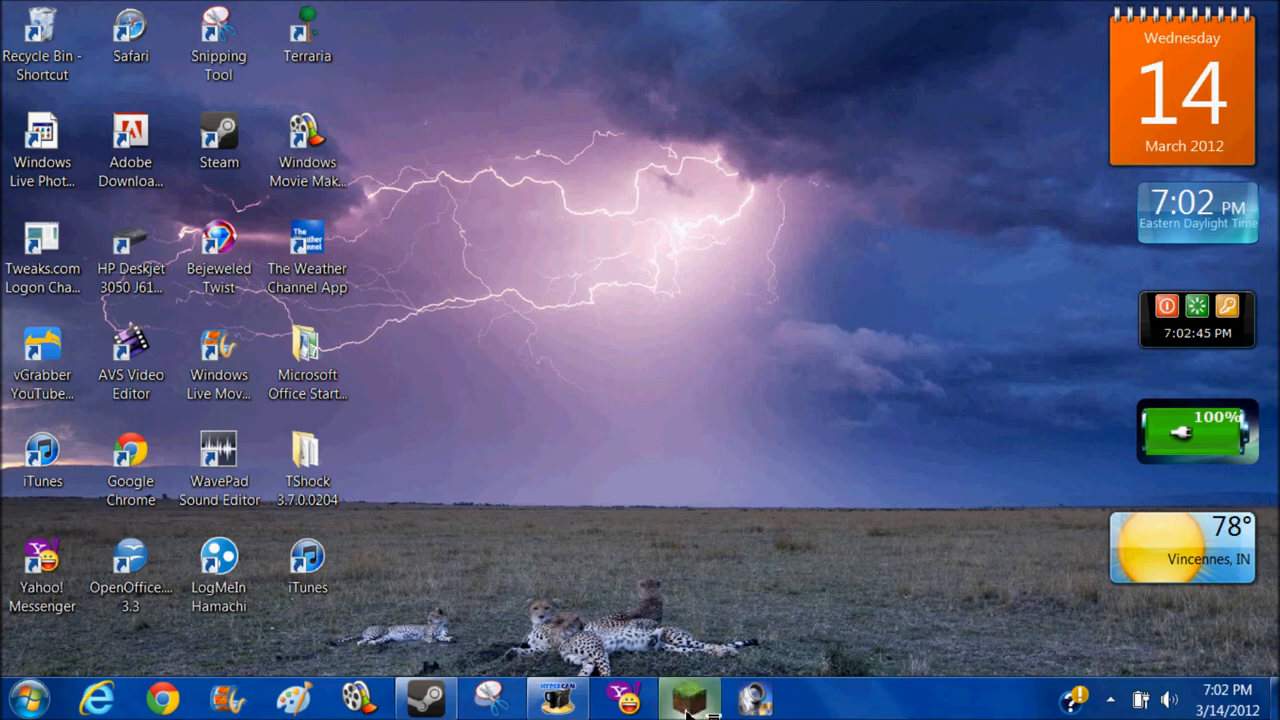
mouse_move(708, 570)
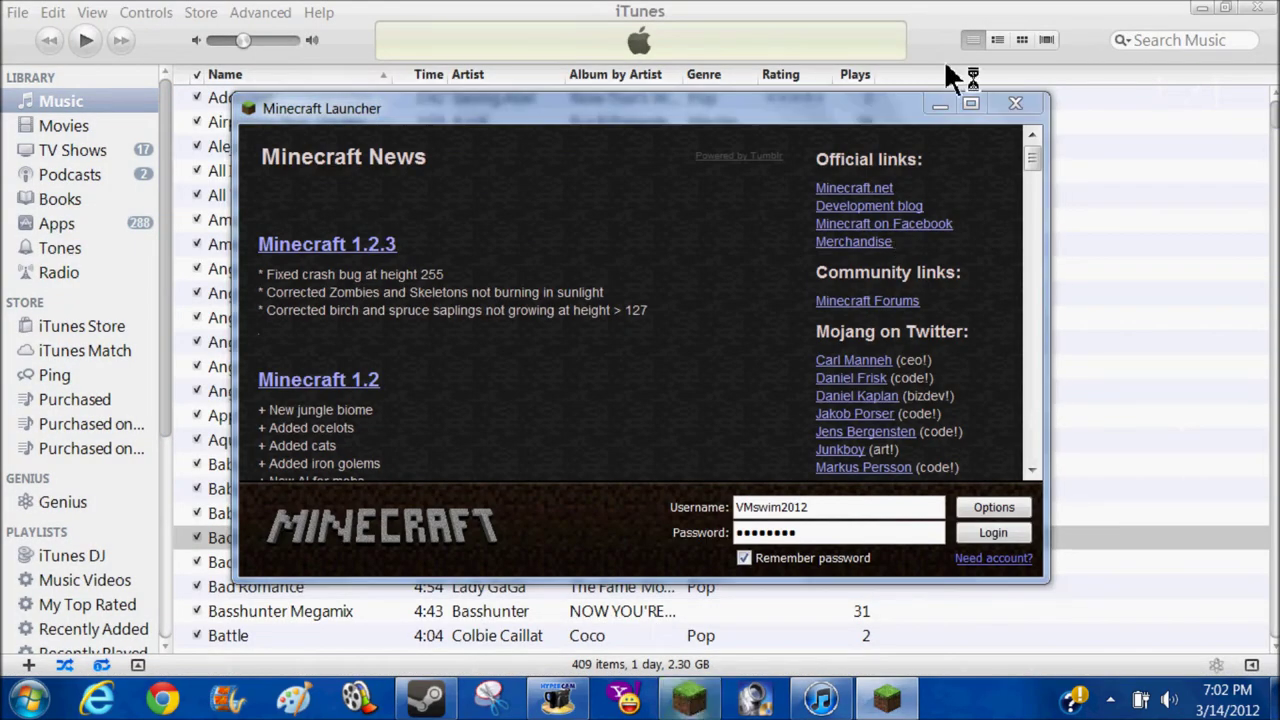
Step: Bring iTunes in front of the Minecraft launcher and hide the launcher
left_click(1015, 103)
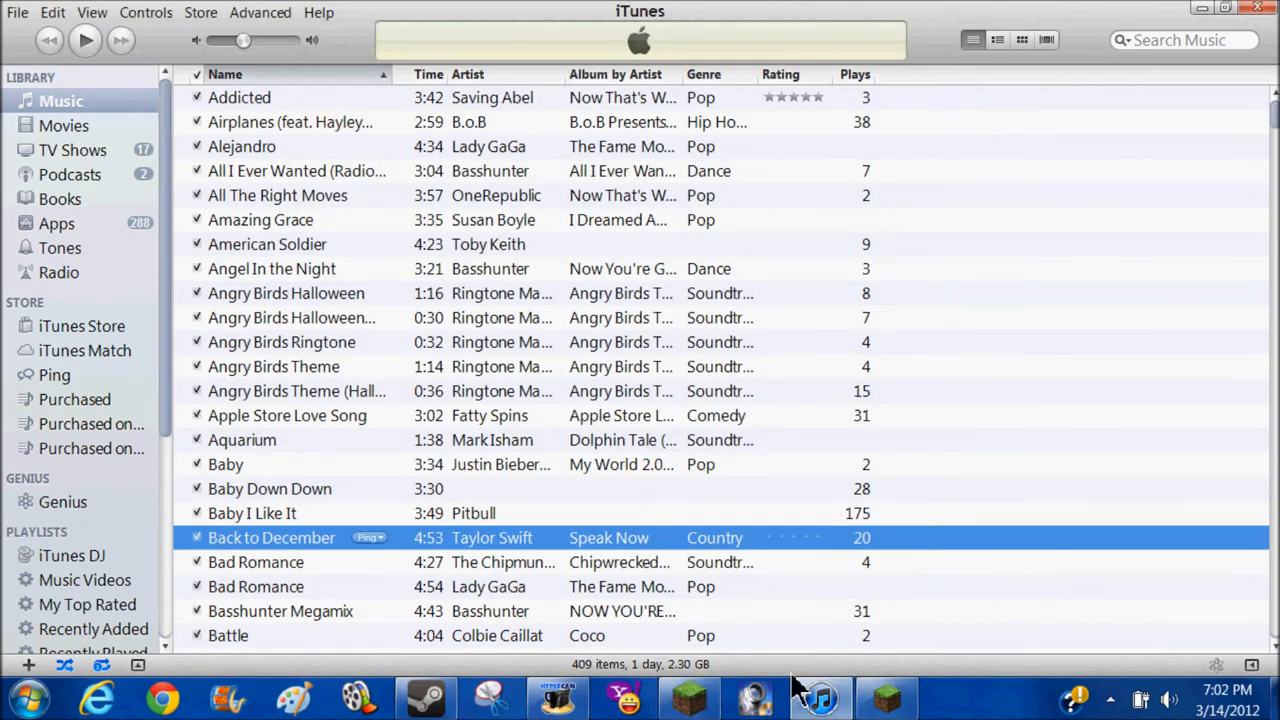
scroll("down", 3)
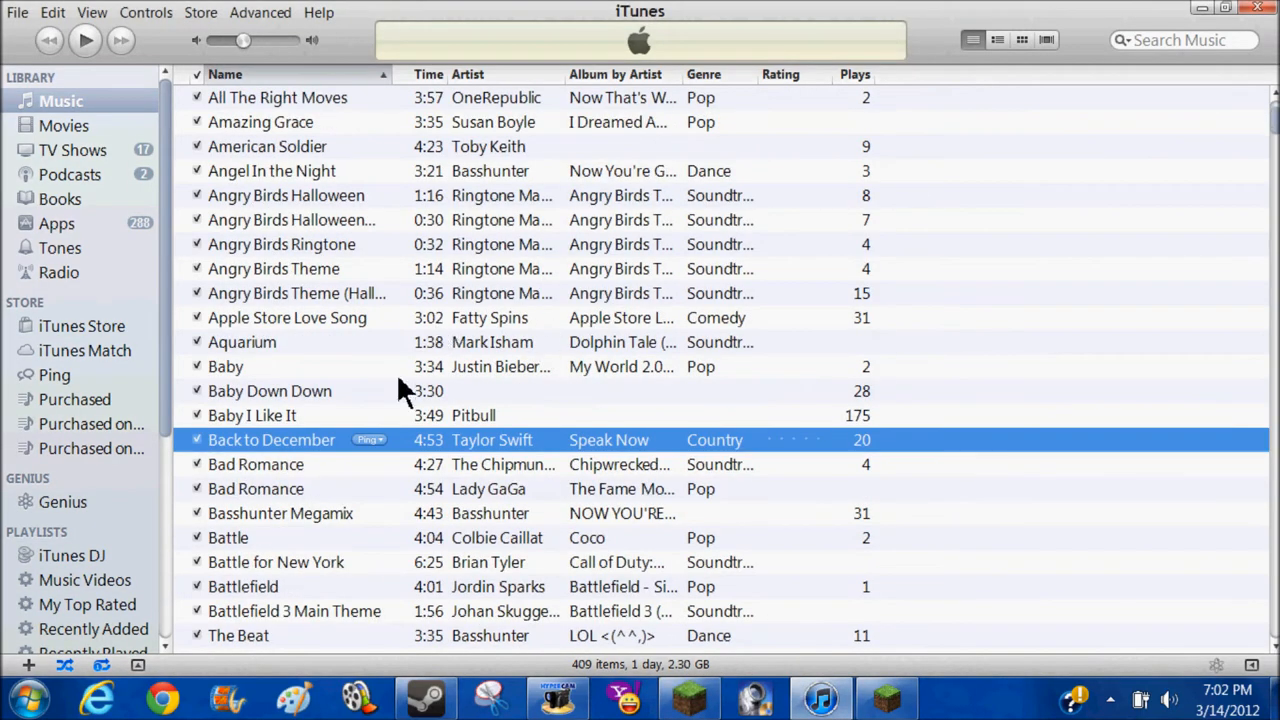
scroll("down", 3)
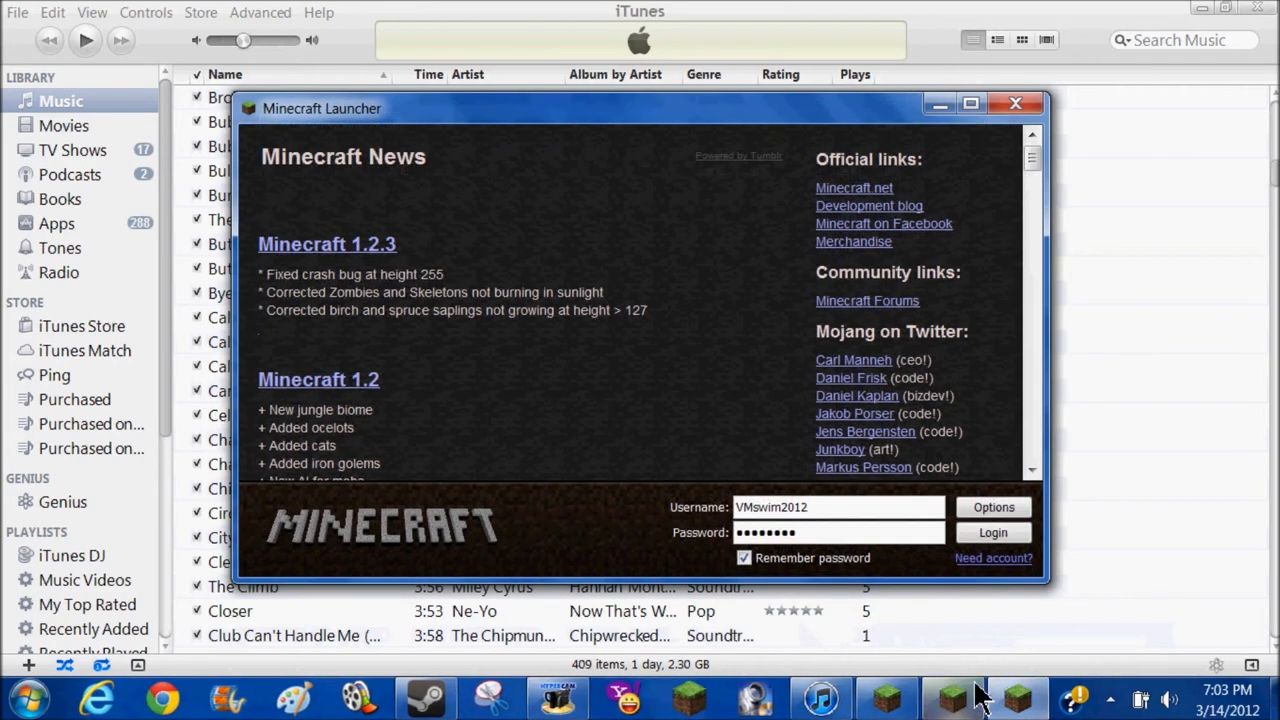
left_click(1015, 103)
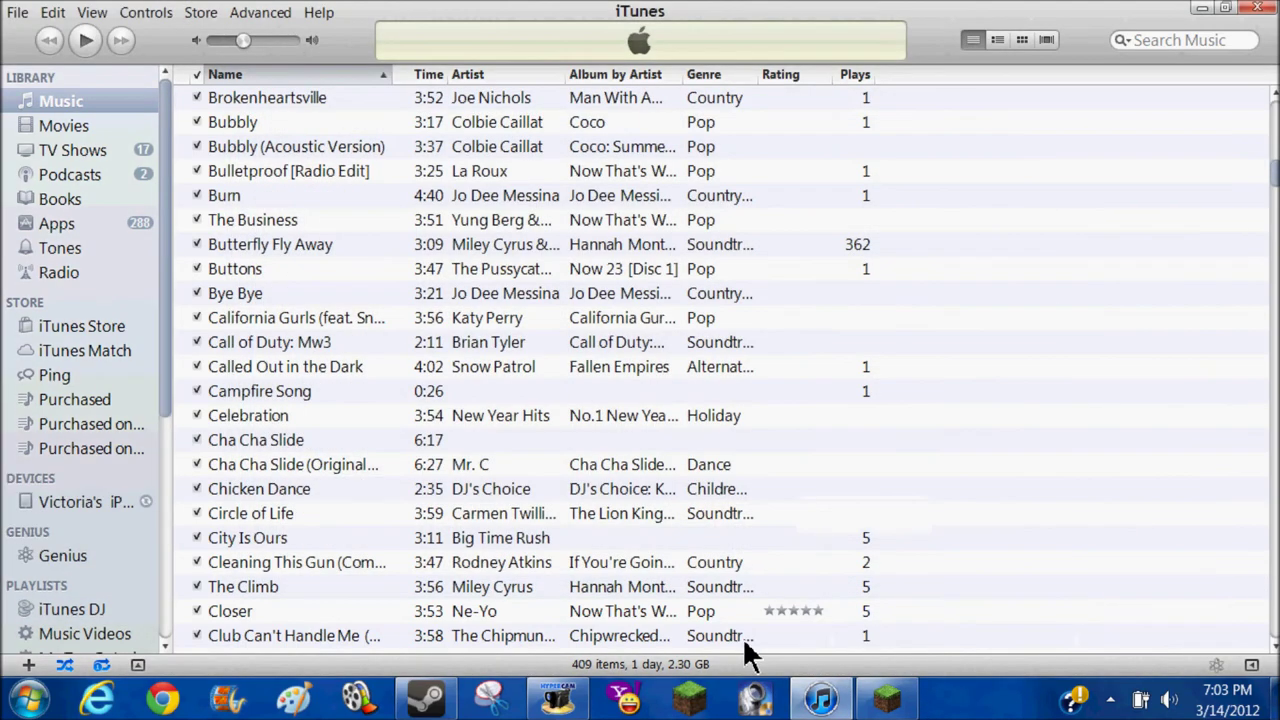
scroll("down", 3)
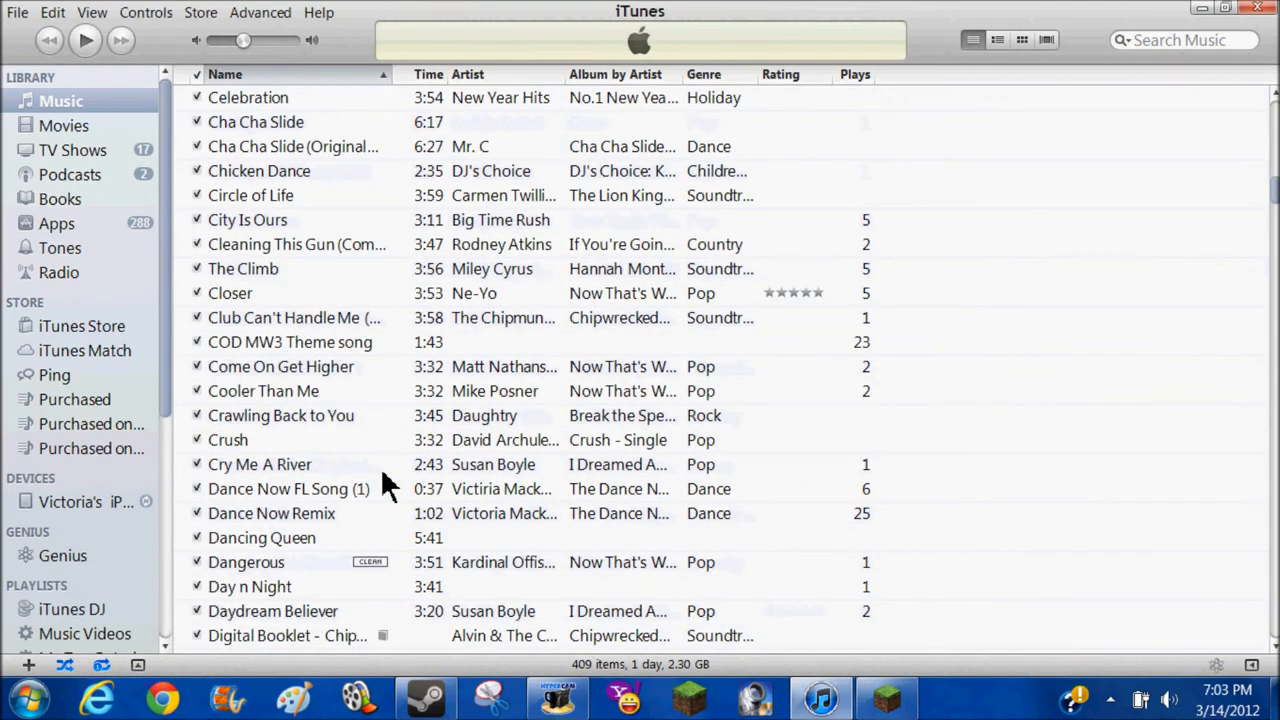
scroll("up", 3)
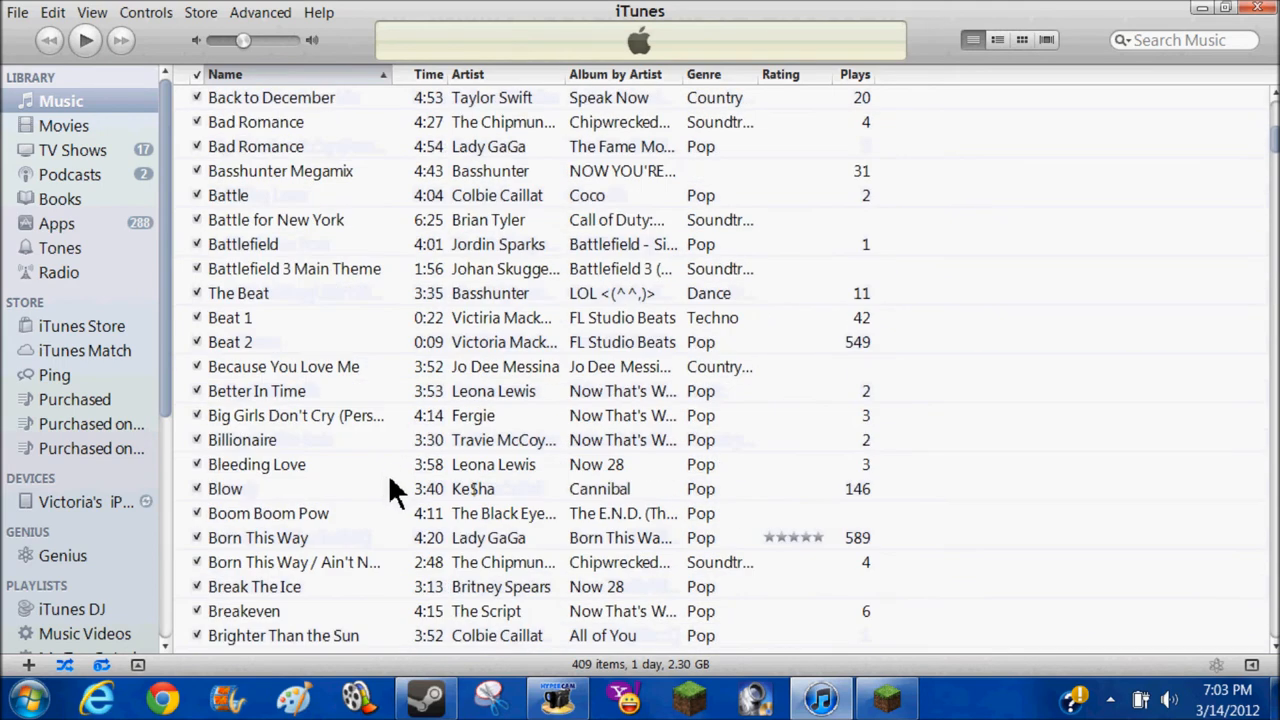
mouse_move(10, 494)
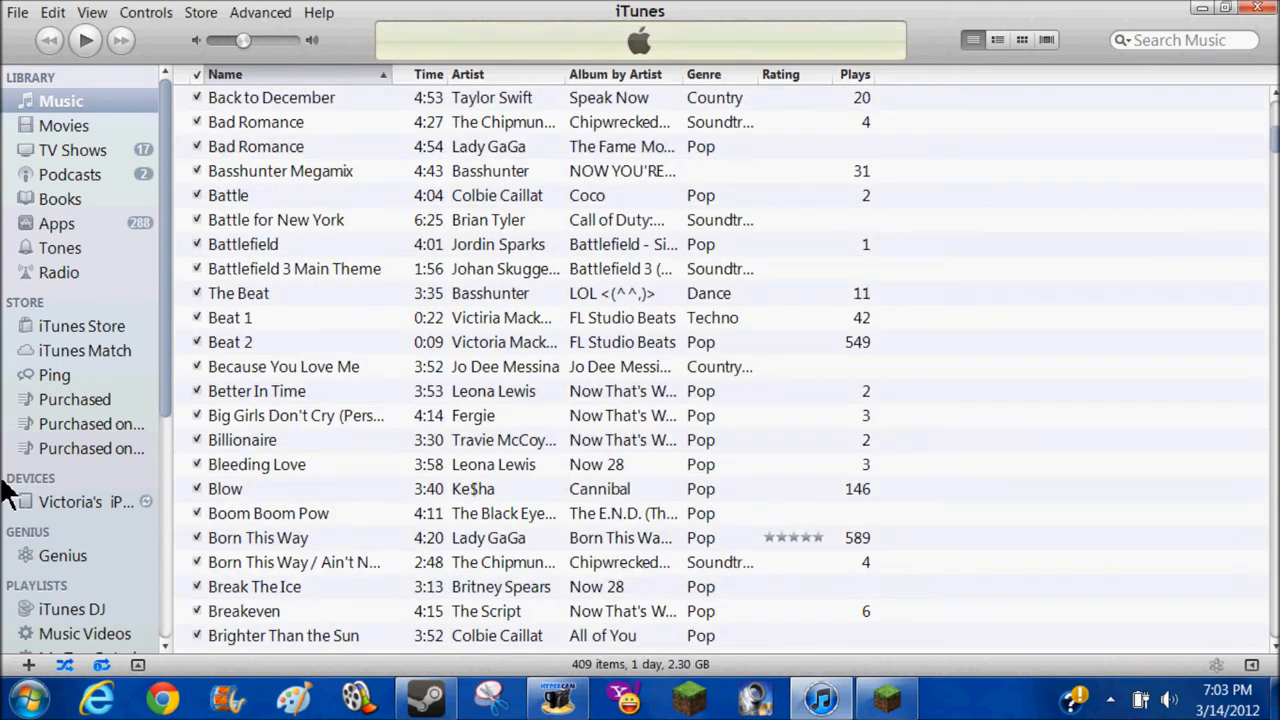
mouse_move(70, 485)
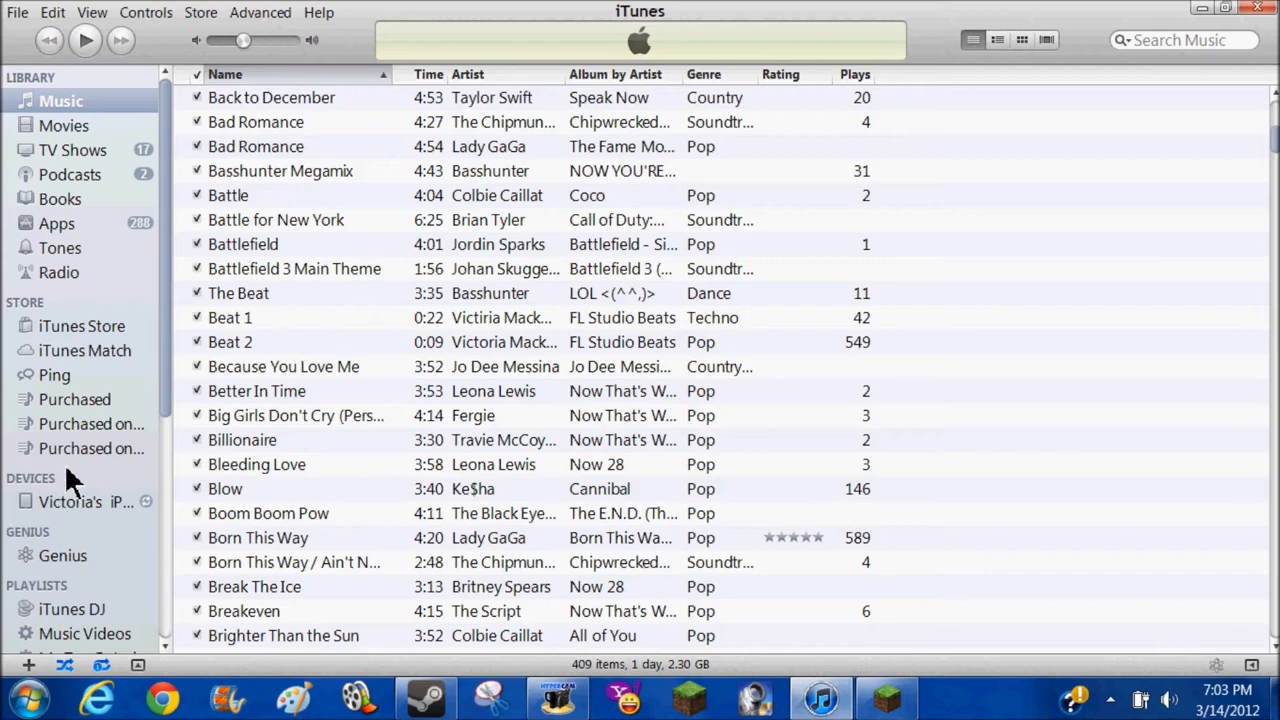
mouse_move(37, 502)
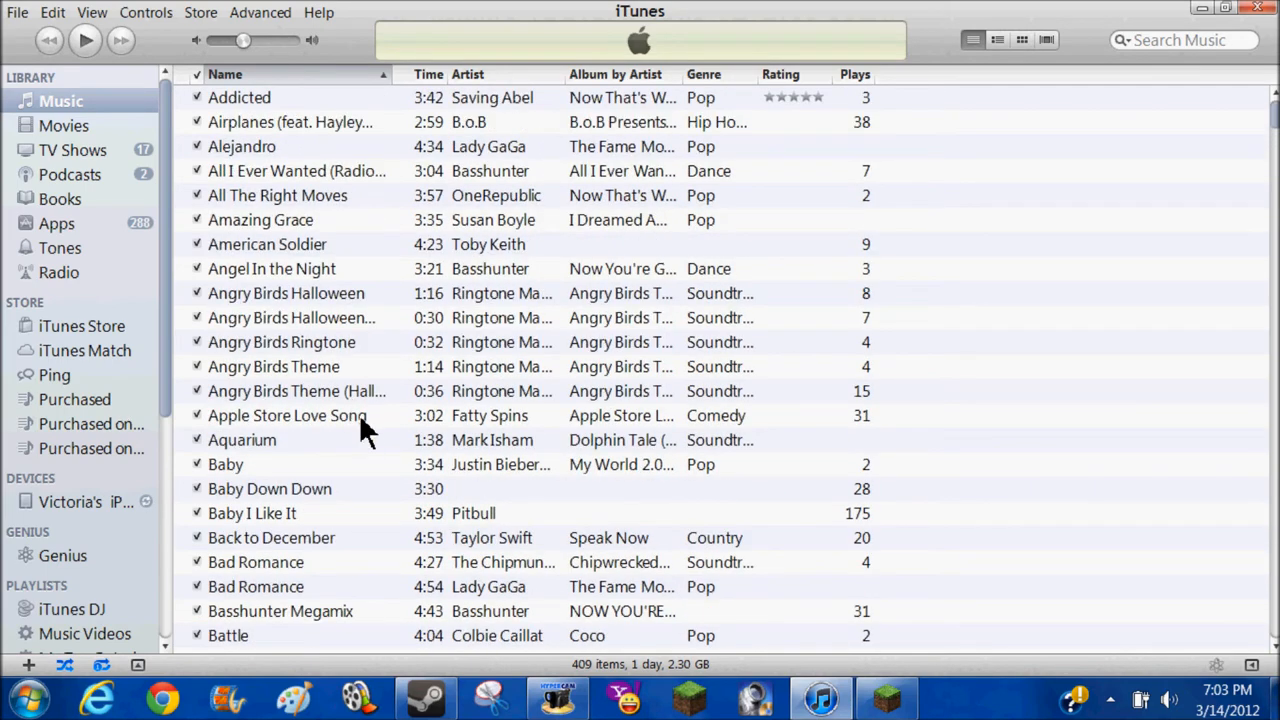
Step: Scroll the song list to the F and G titles and select 'Glad You Came'
scroll("down", 3)
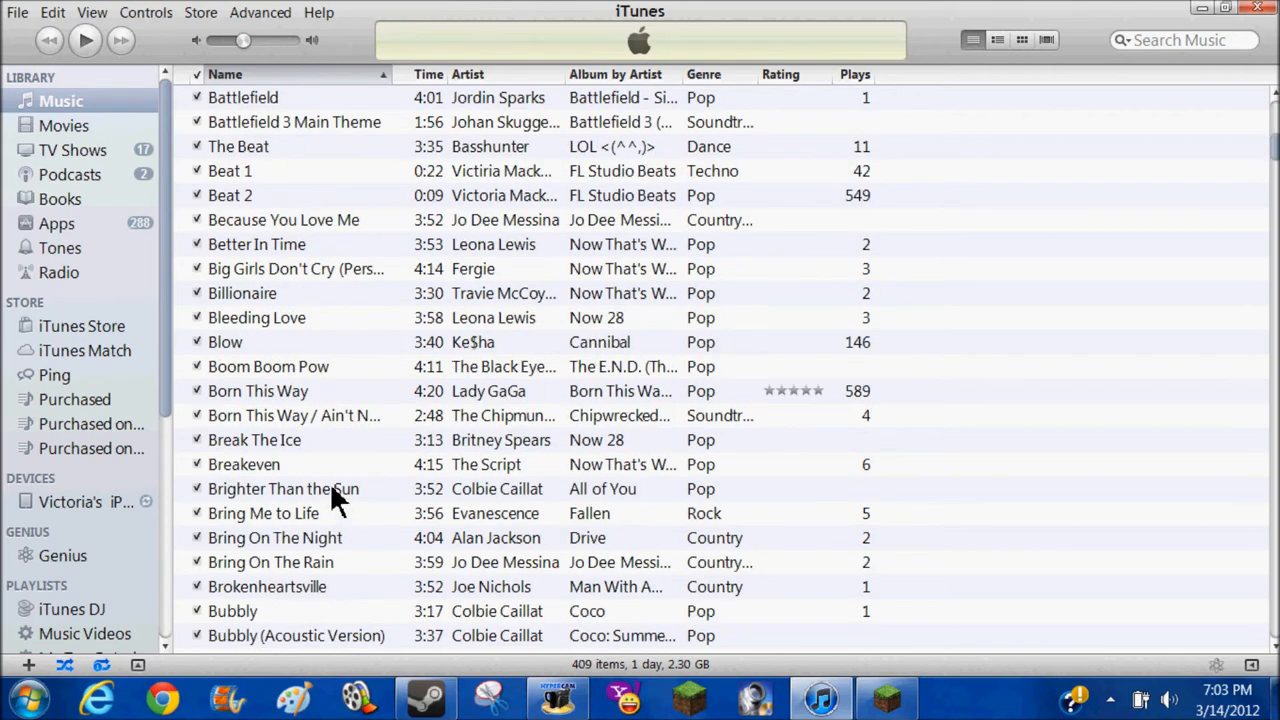
scroll("down", 3)
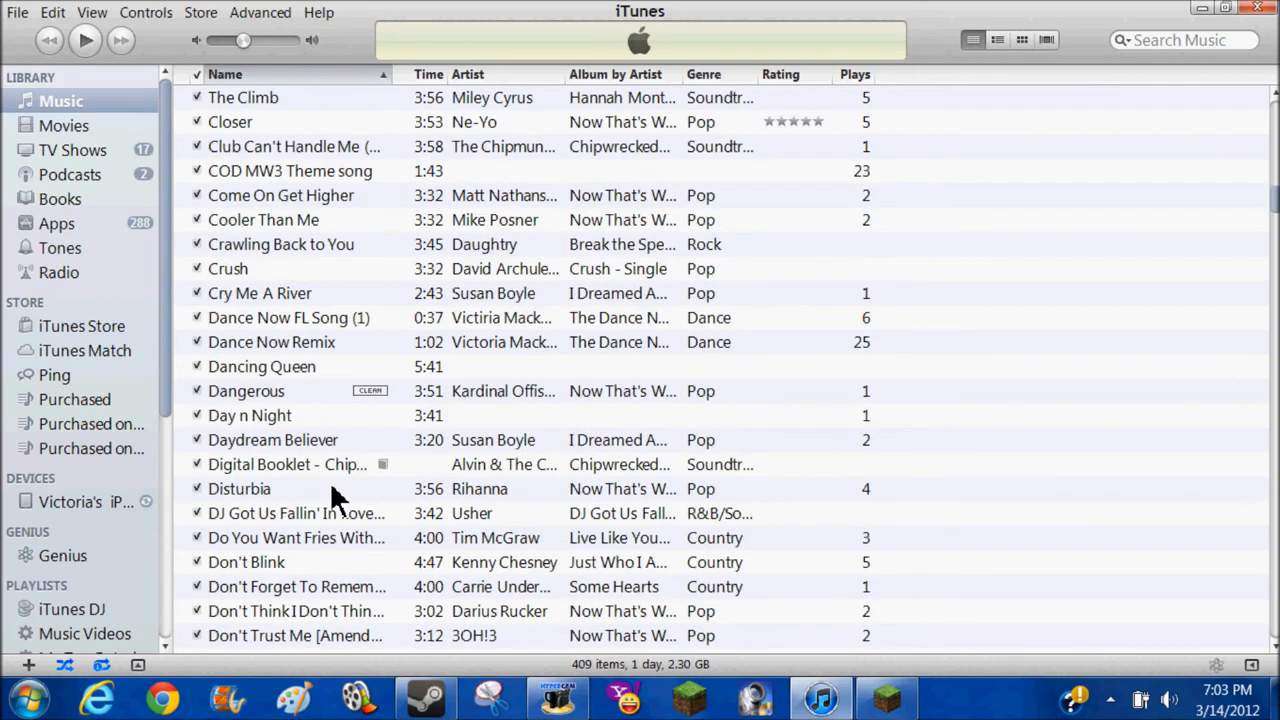
scroll("down", 3)
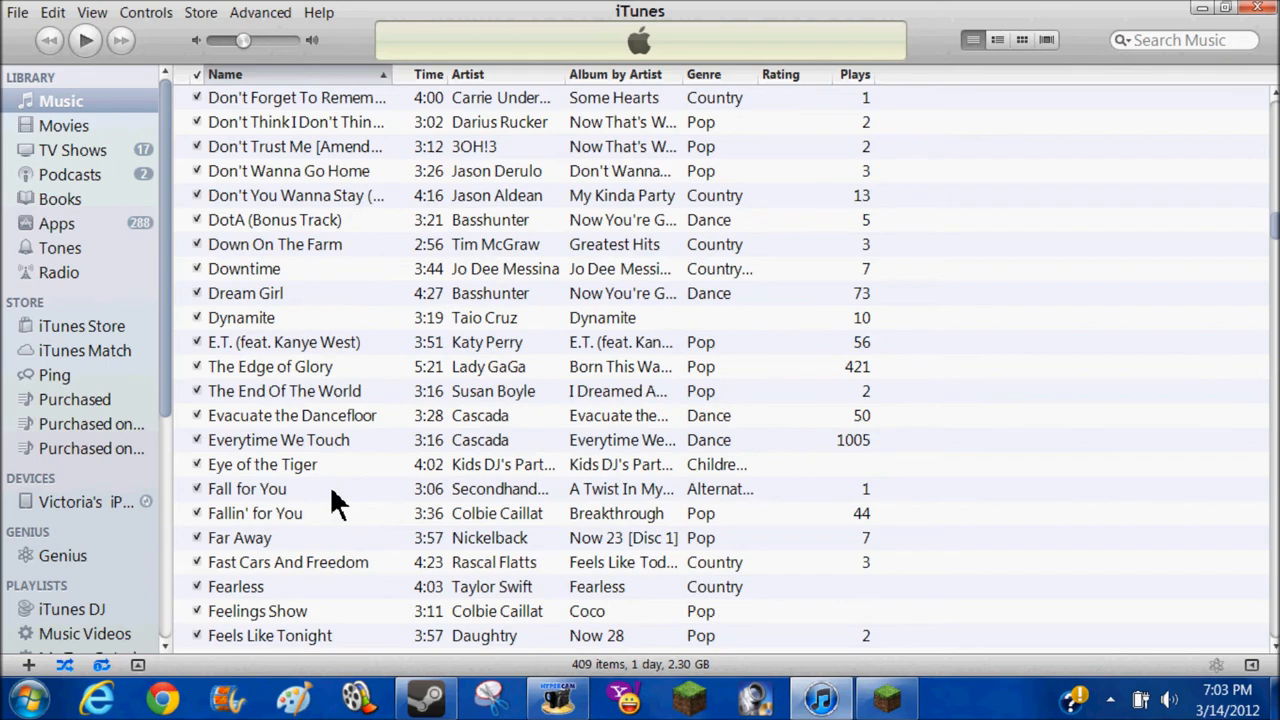
scroll("down", 3)
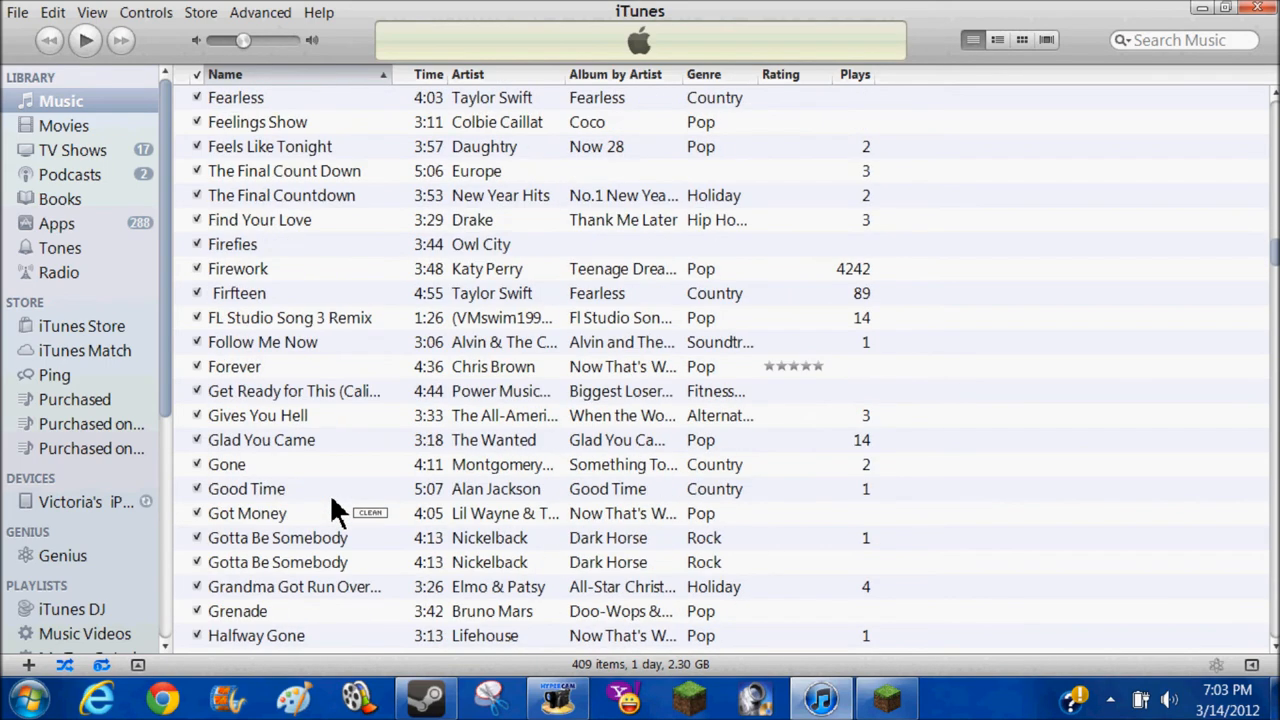
left_click(261, 440)
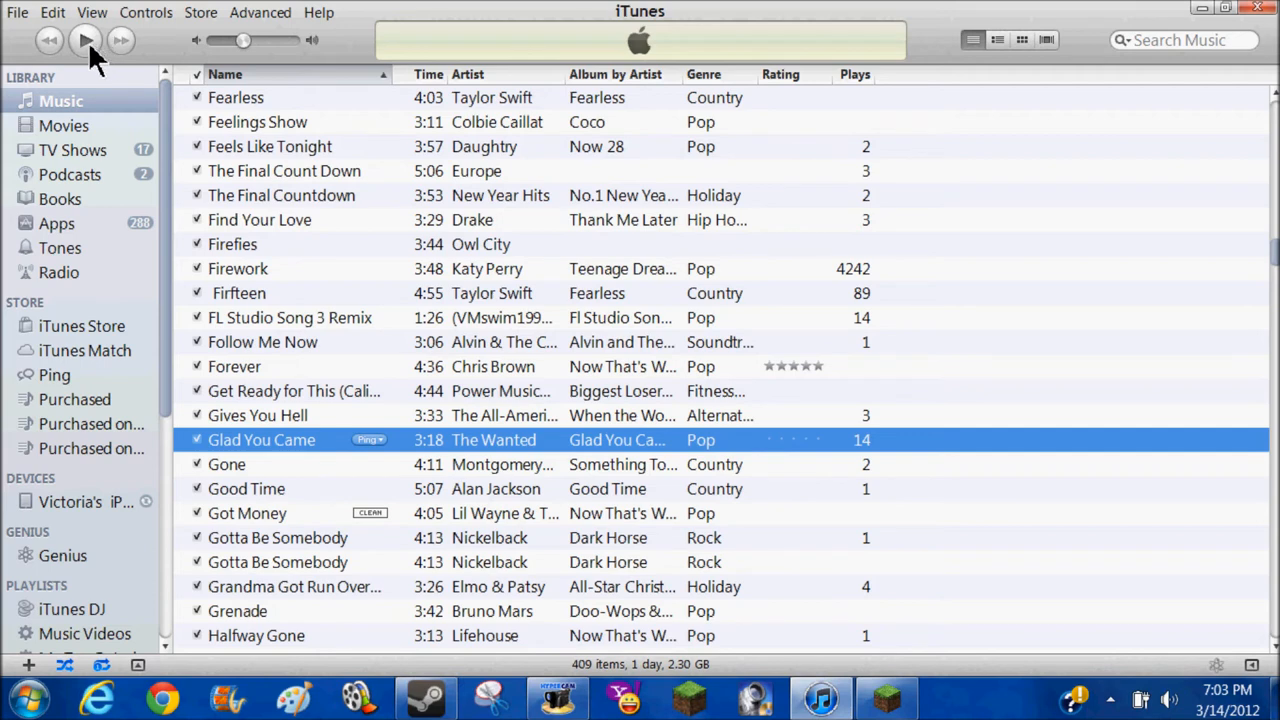
Step: Start playback of 'Glad You Came' by The Wanted
left_click(90, 37)
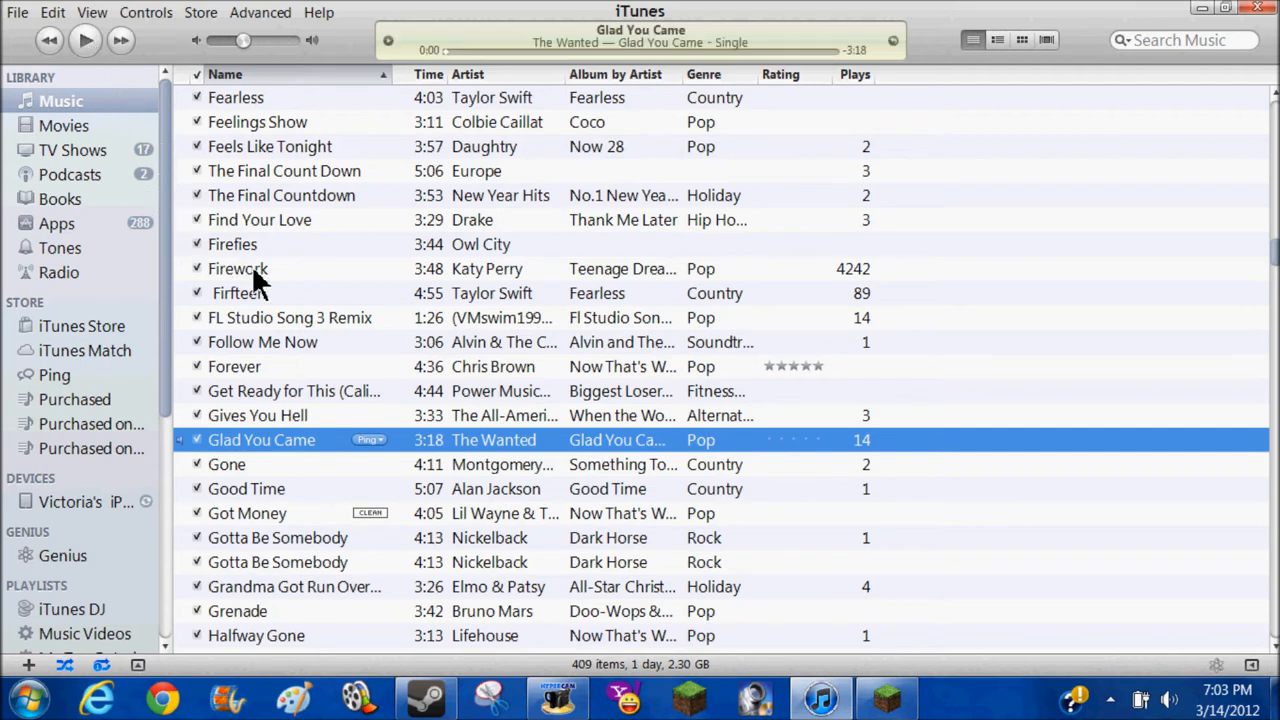
mouse_move(278, 341)
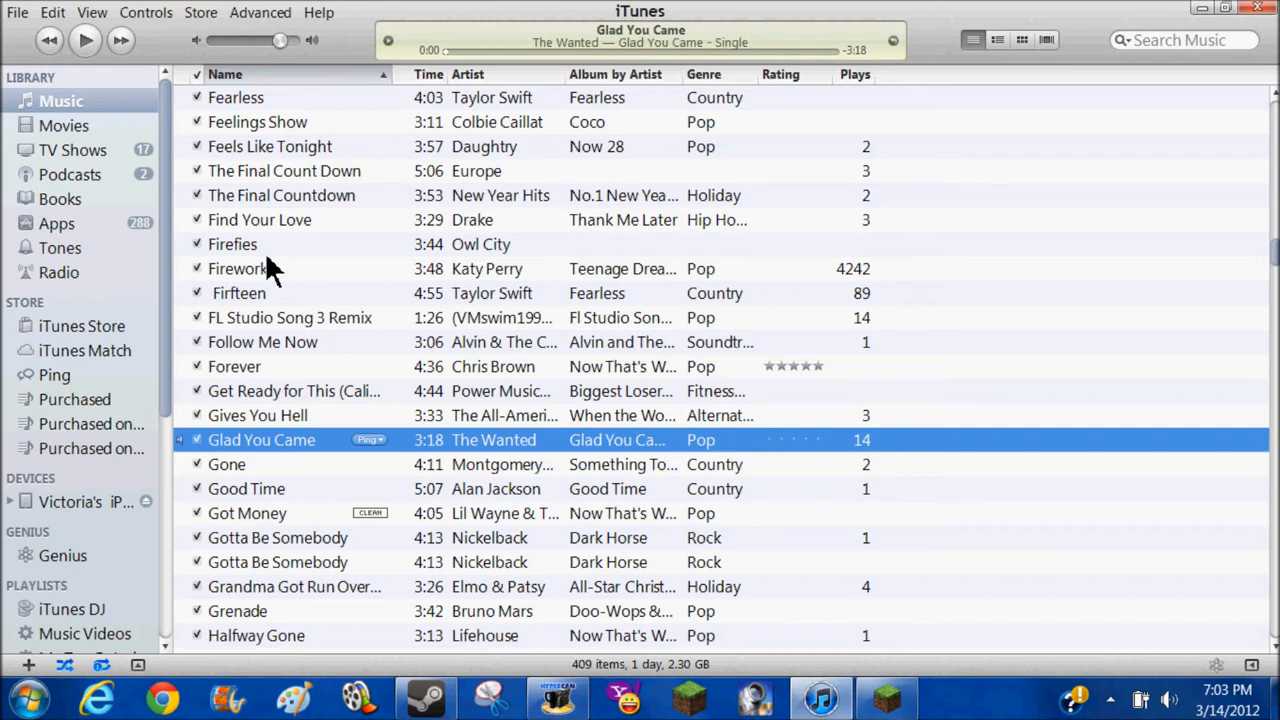
left_click(86, 37)
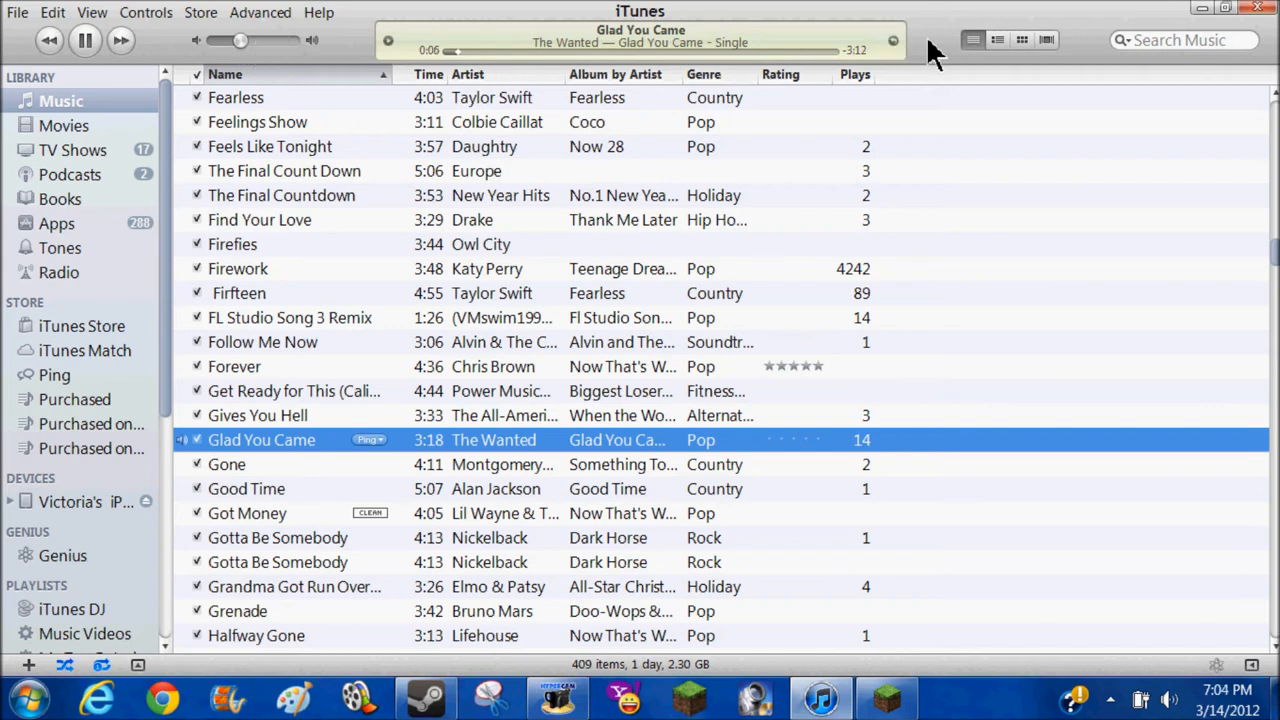
mouse_move(994, 40)
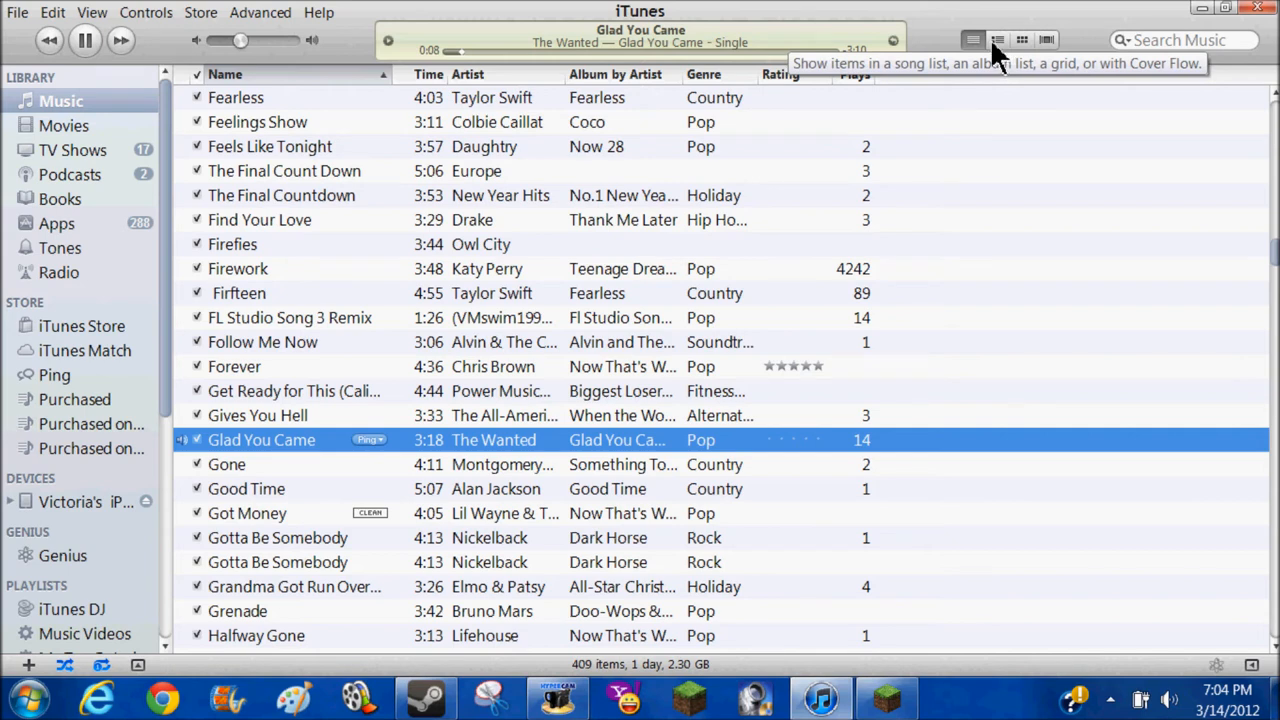
left_click(994, 40)
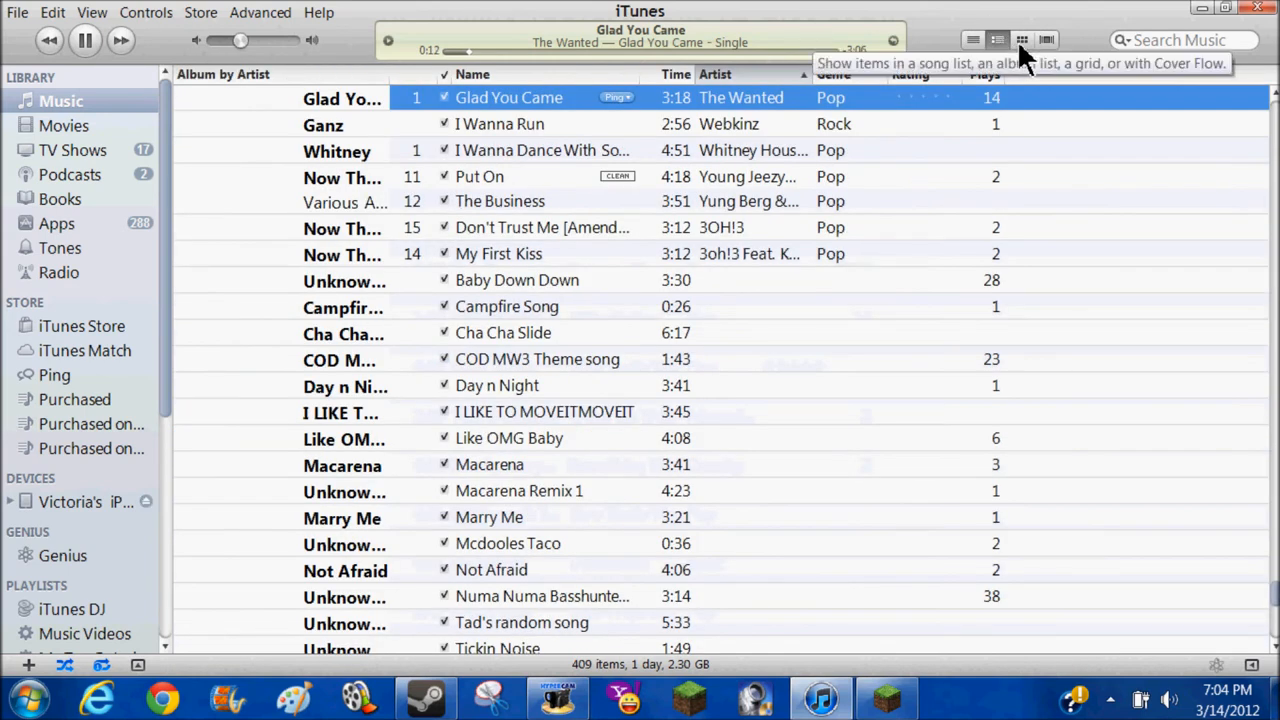
left_click(1019, 39)
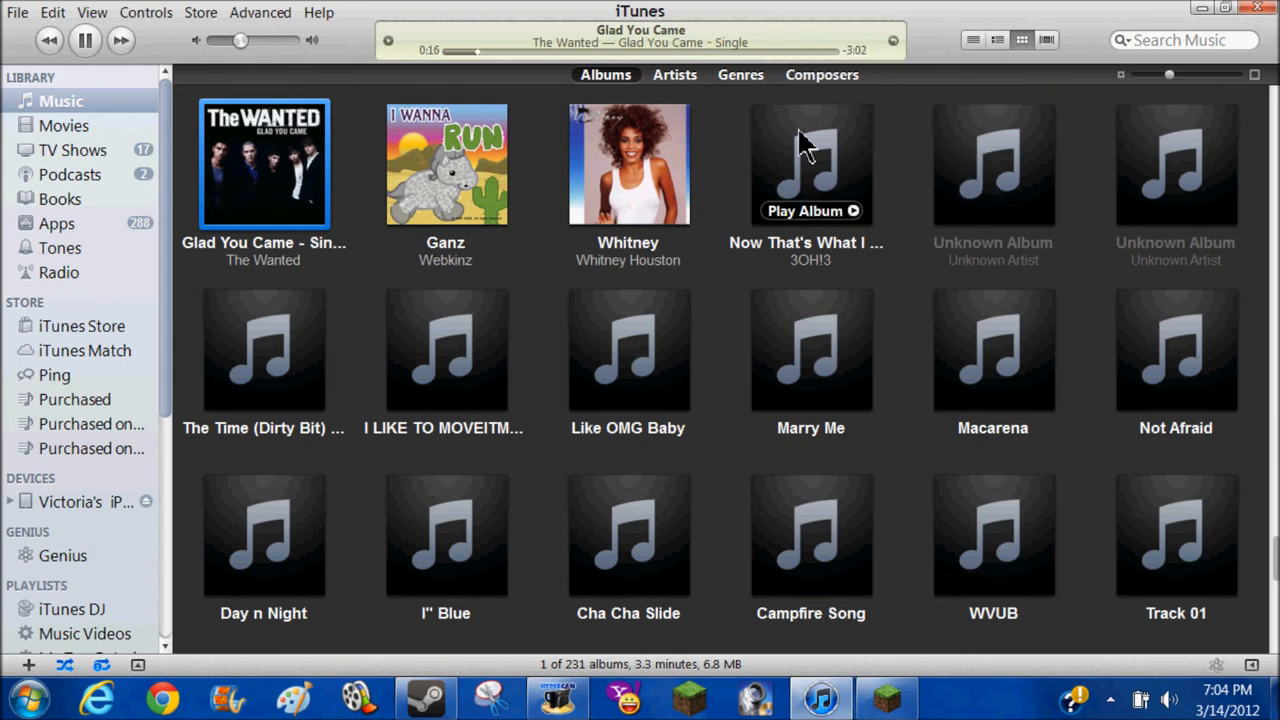
mouse_move(1067, 58)
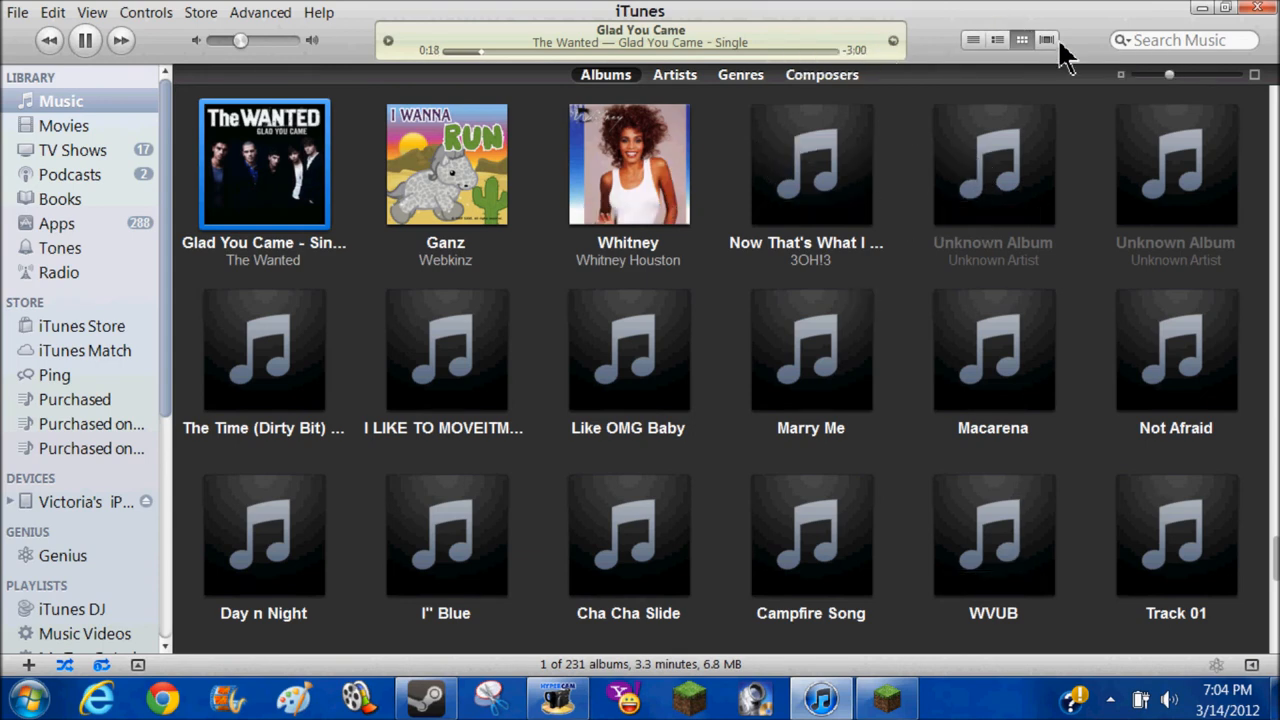
left_click(1044, 39)
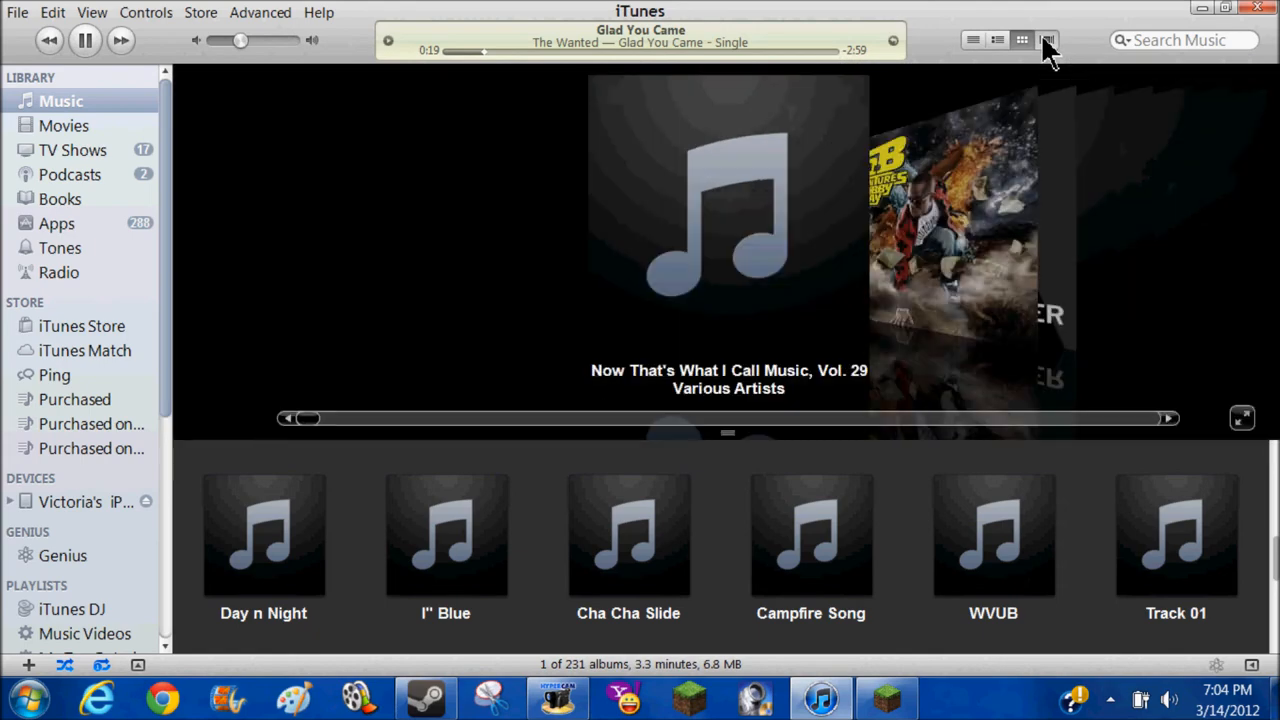
left_click(1042, 39)
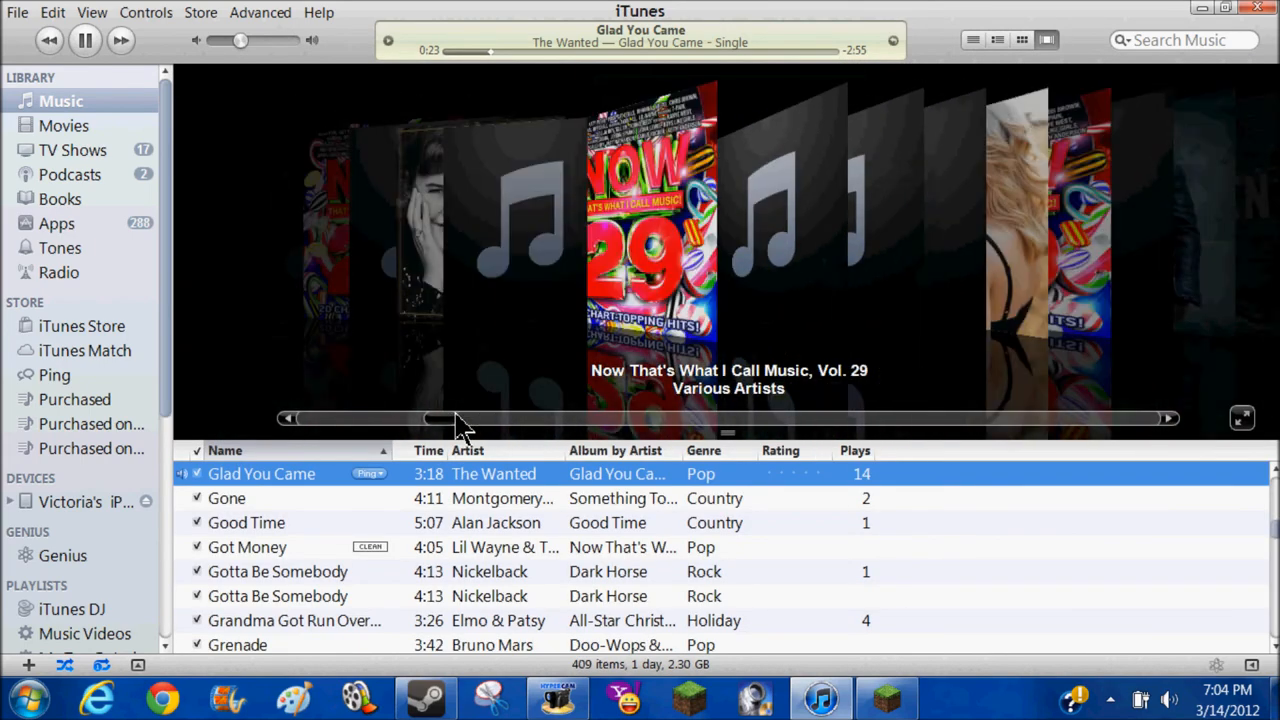
left_click_drag(455, 418, 517, 418)
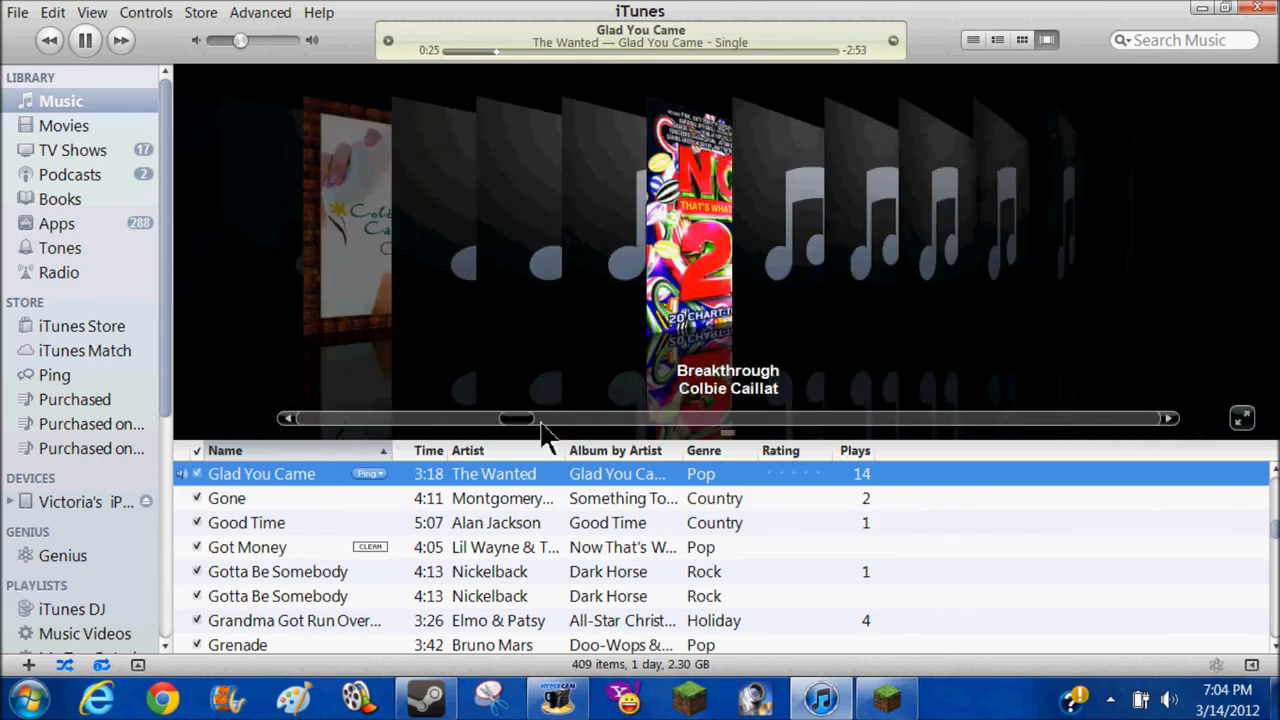
left_click_drag(515, 418, 1145, 418)
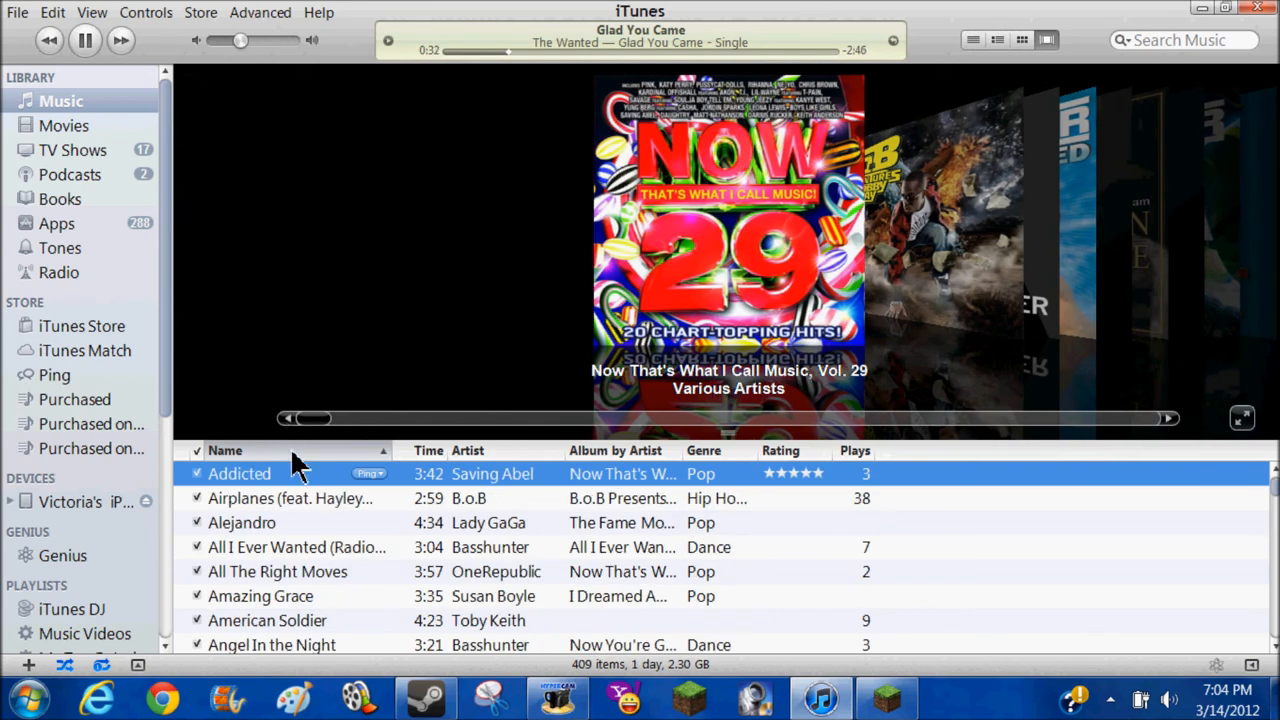
mouse_move(850, 15)
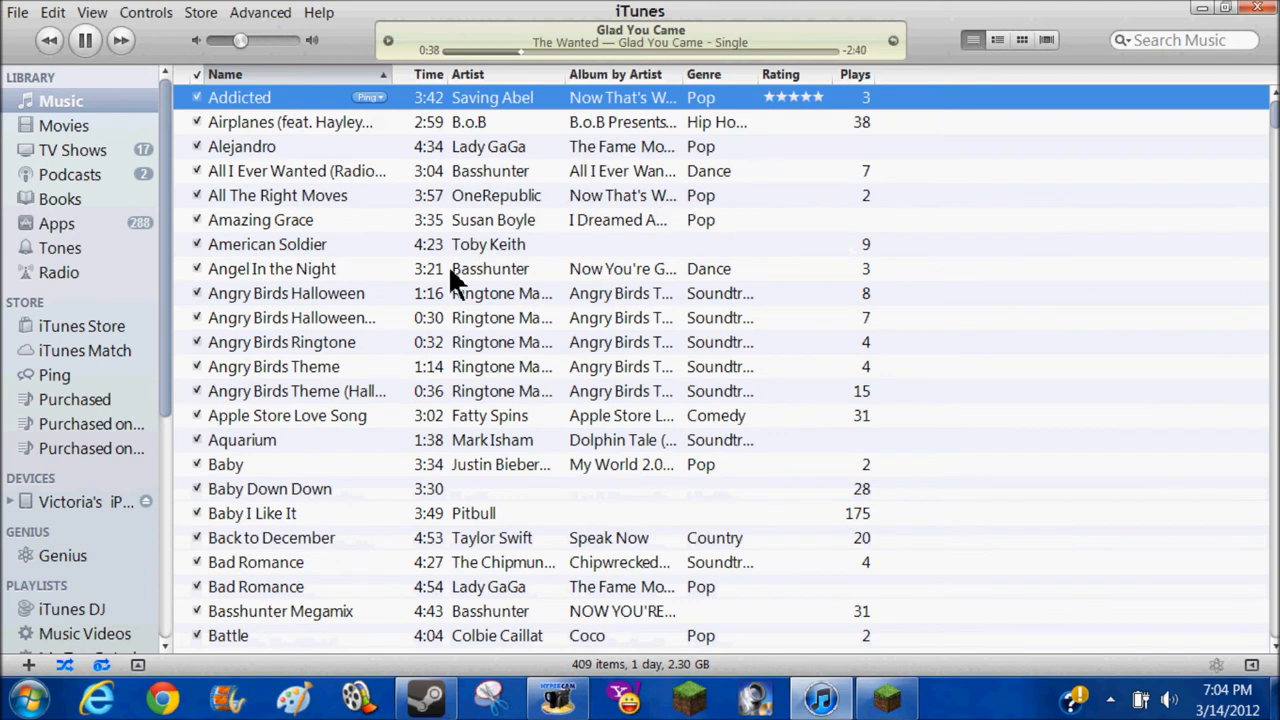
mouse_move(755, 660)
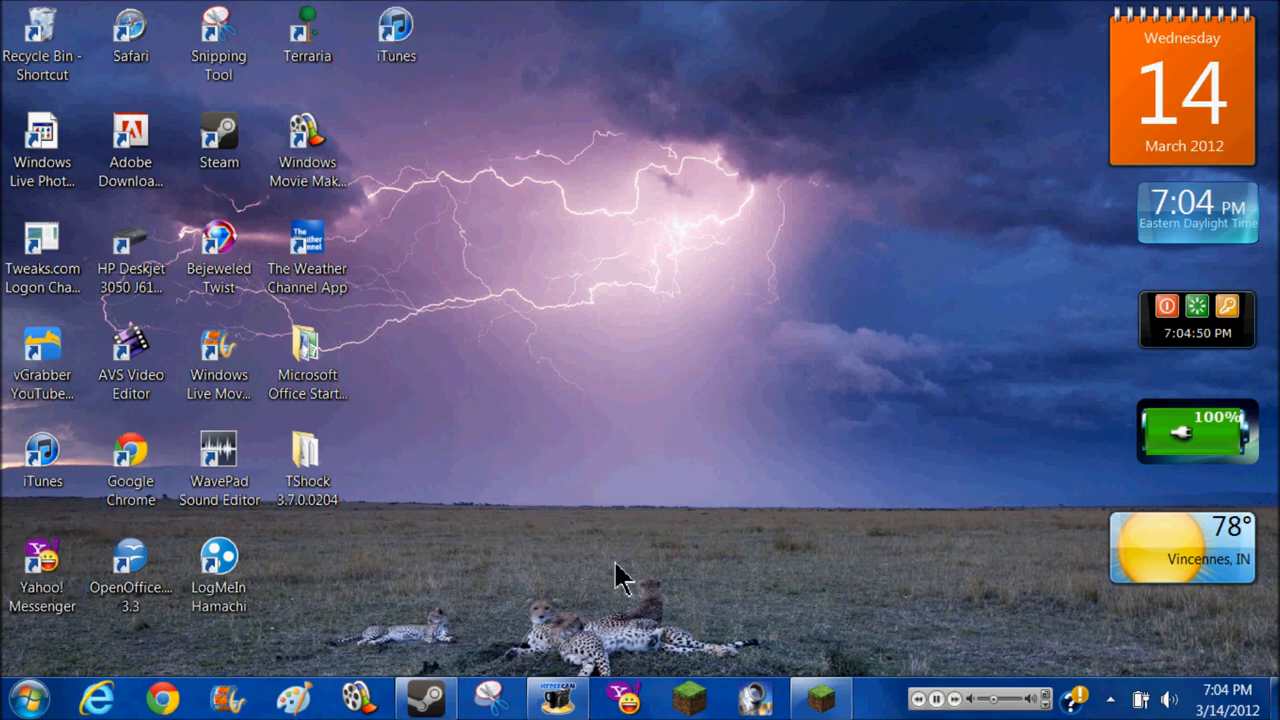
mouse_move(620, 583)
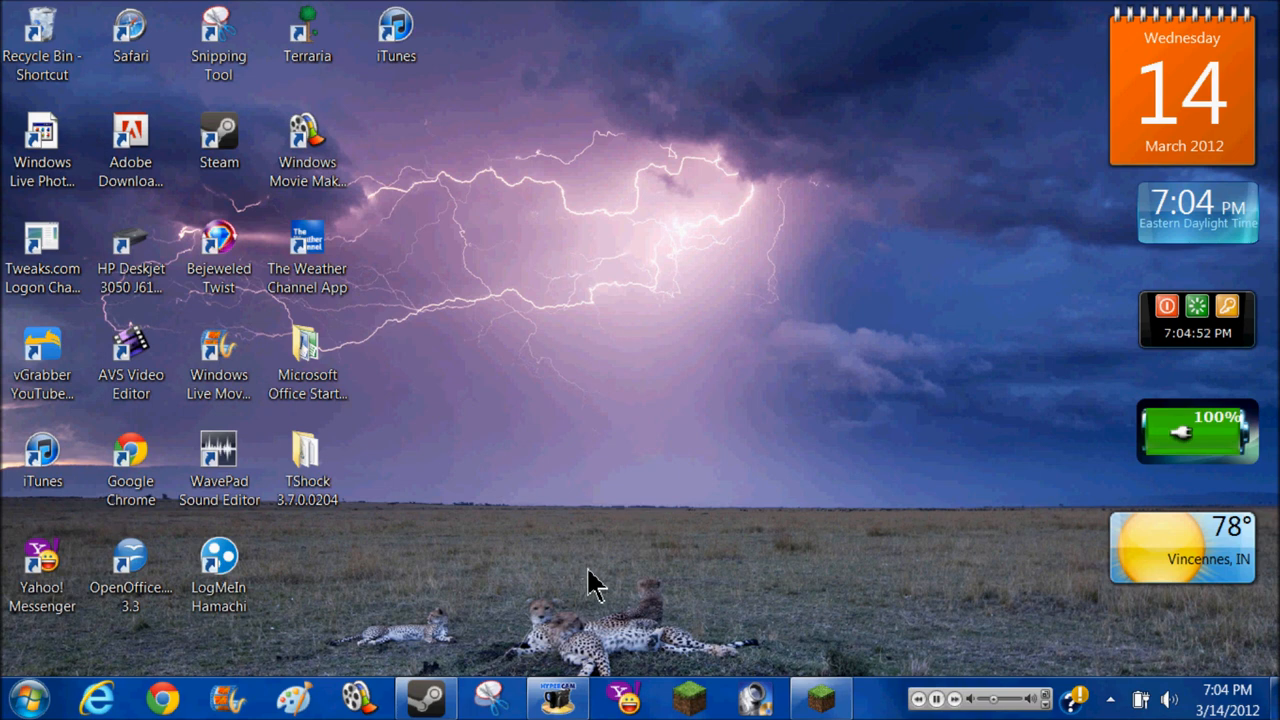